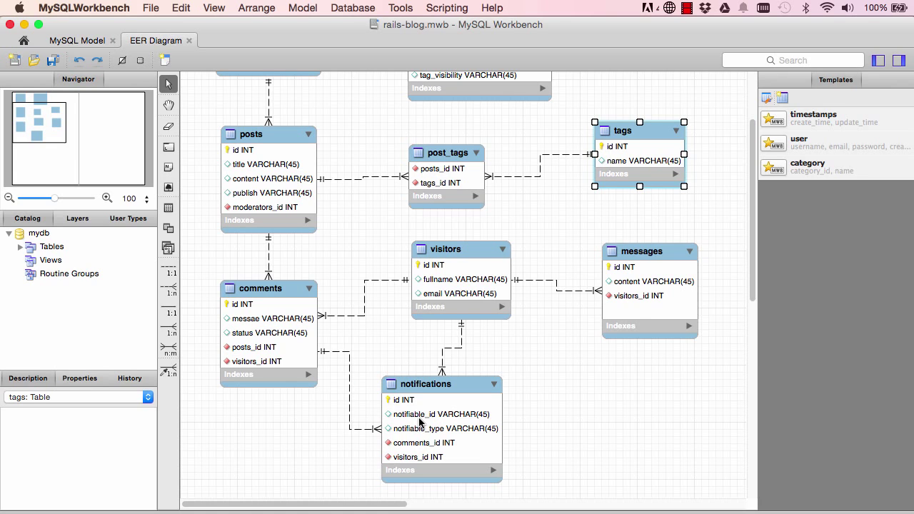
# Run 'rails g model Visitor fullname:string email:string' to generate the Visitor model
pyautogui.click(448, 249)
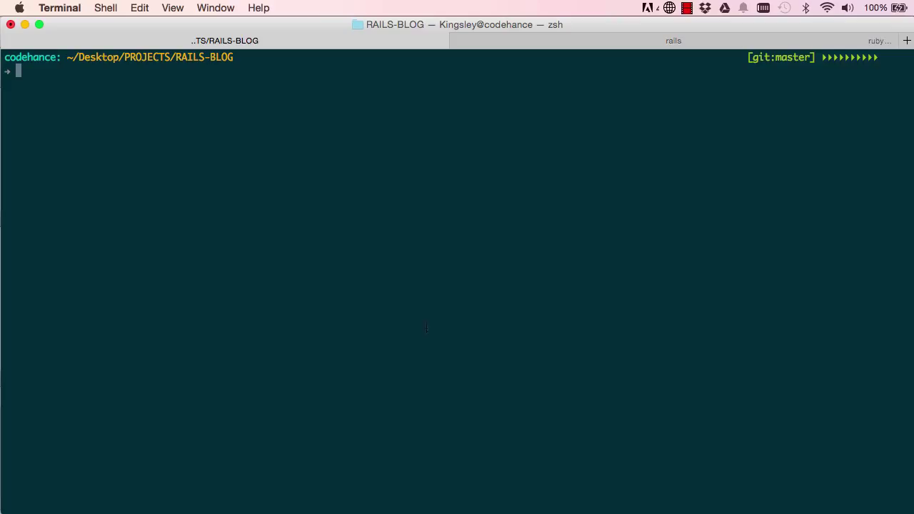
pyautogui.write('rails g')
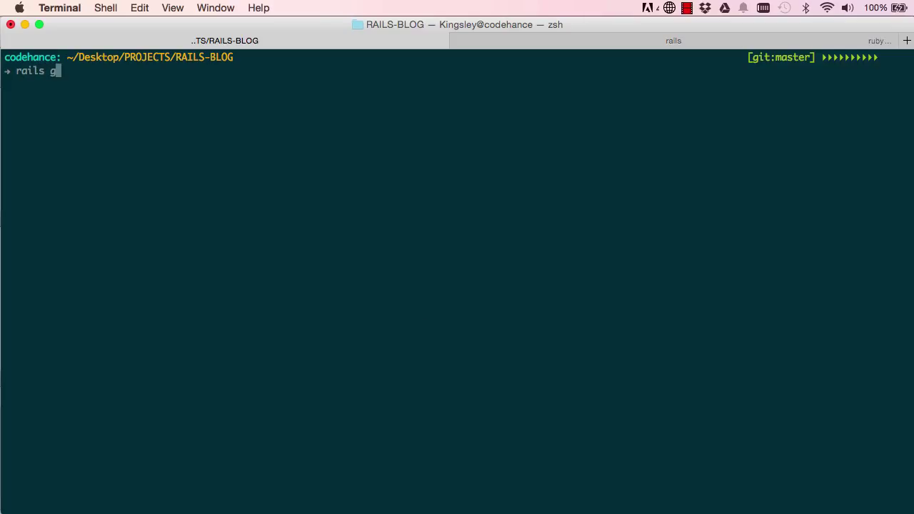
pyautogui.write('model Visi')
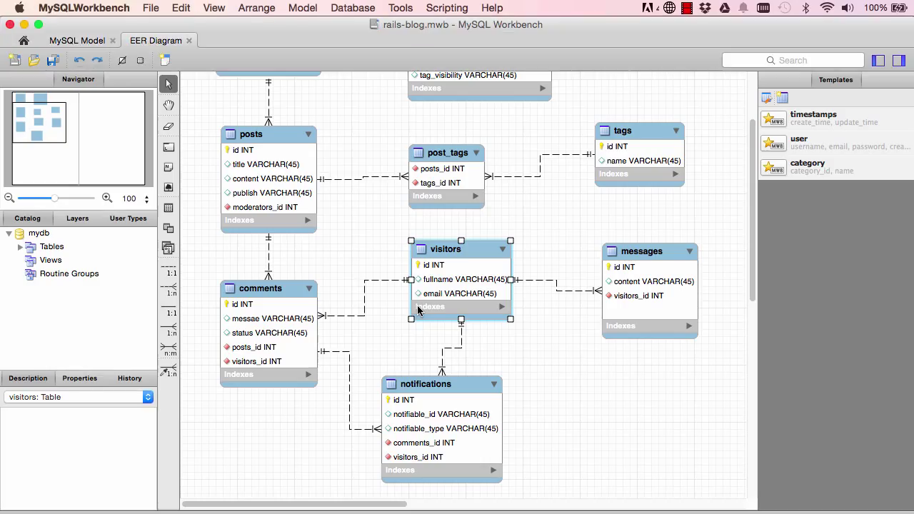
pyautogui.moveTo(420, 325)
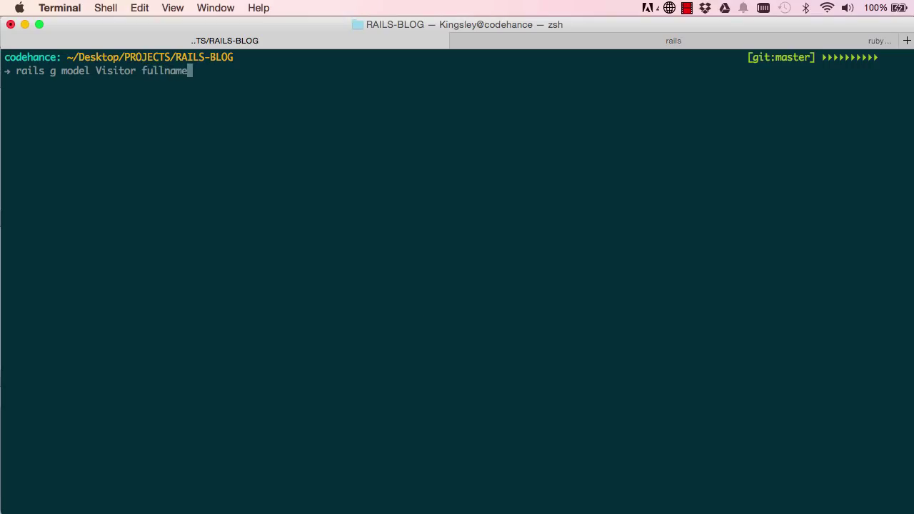
pyautogui.write(':string email:string')
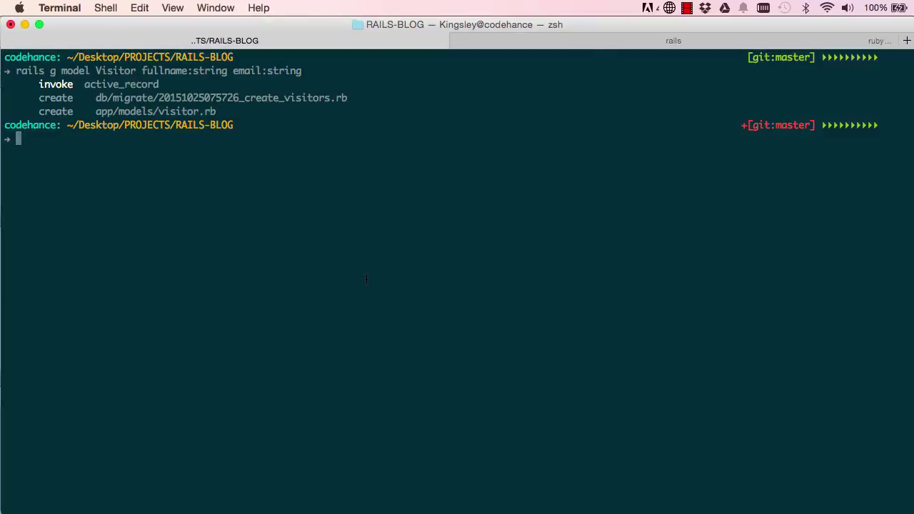
# Run 'rails g model Message content:text visitor:references' to generate the Message model
pyautogui.write('rails g')
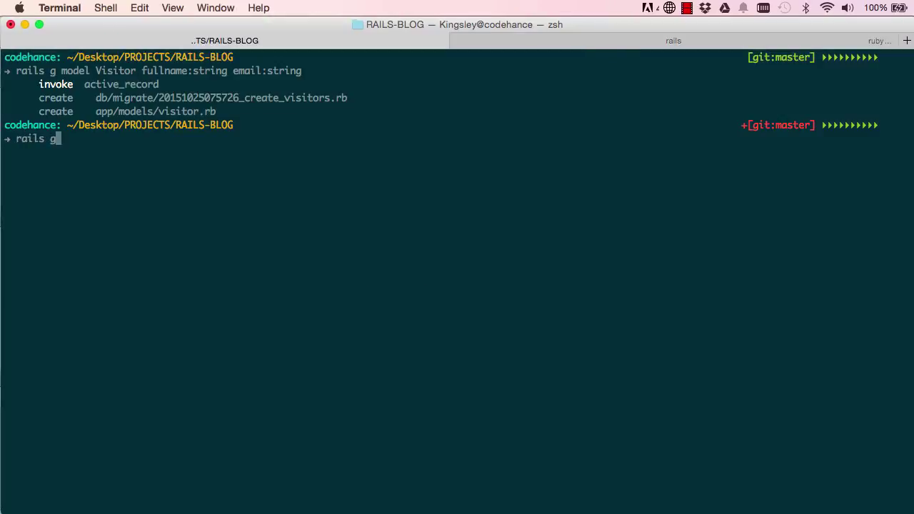
pyautogui.write('model Message')
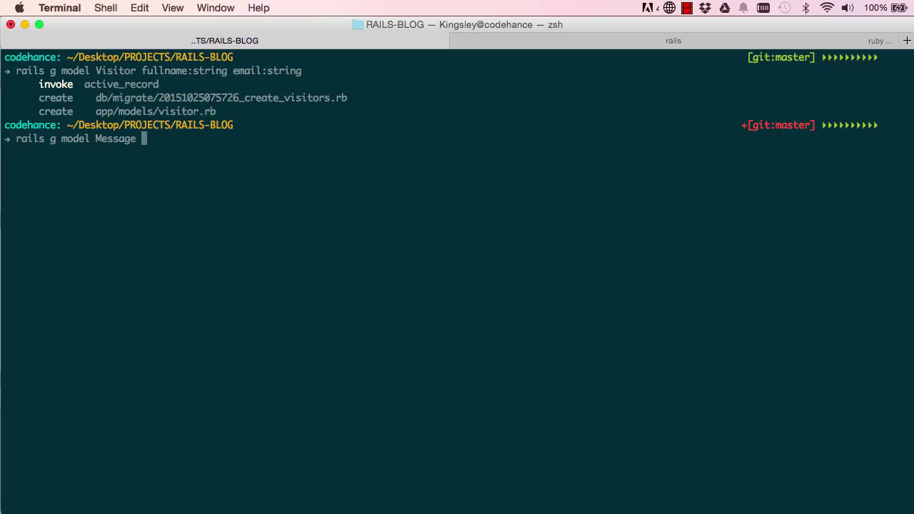
pyautogui.write('content:text visitor:r')
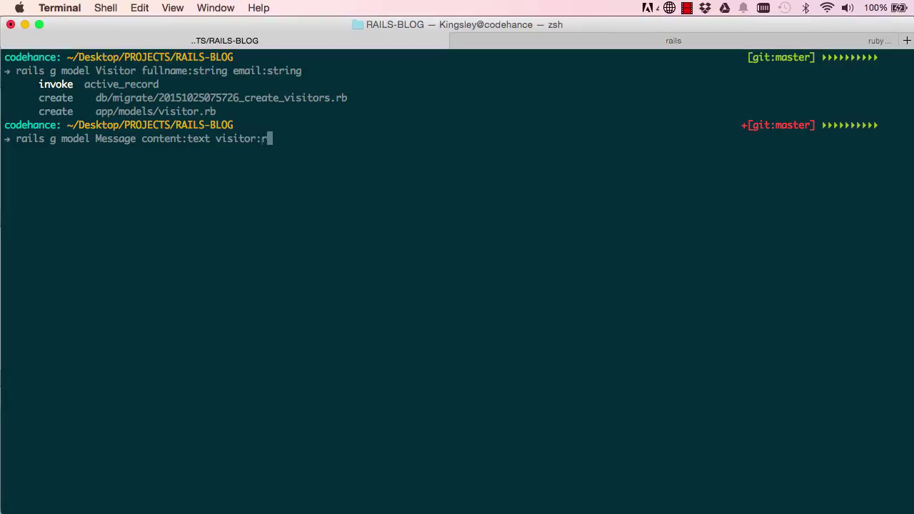
pyautogui.write('eferences')
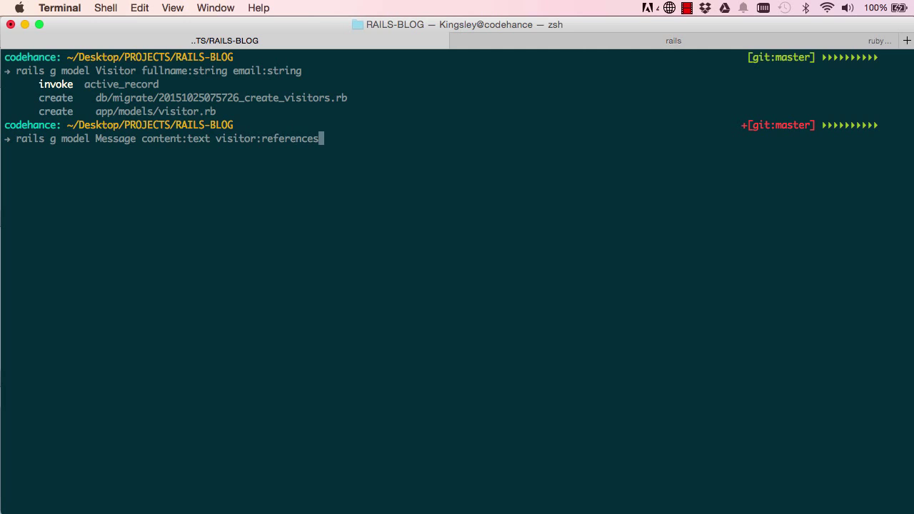
pyautogui.moveTo(439, 239)
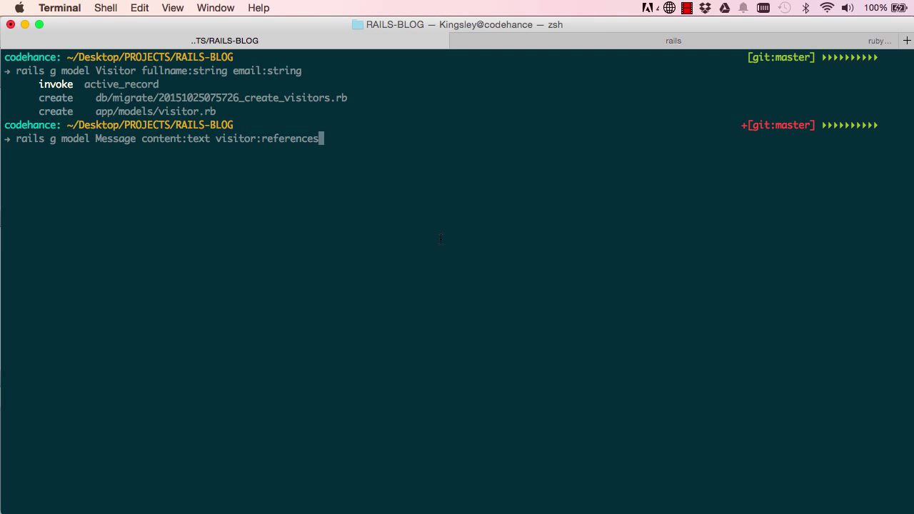
pyautogui.press('enter')
pyautogui.write('rails')
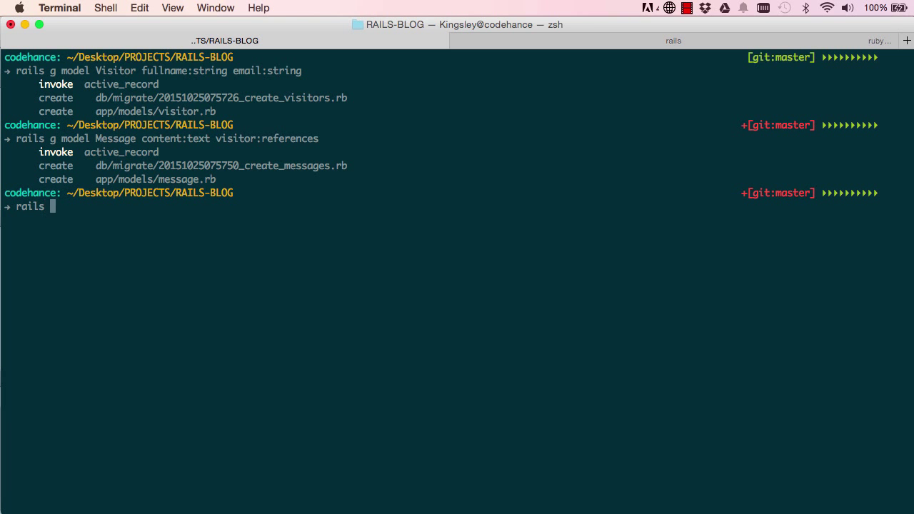
# Generate the Tag model with name:string, then run 'rake db:migrate'
pyautogui.write('g model tag')
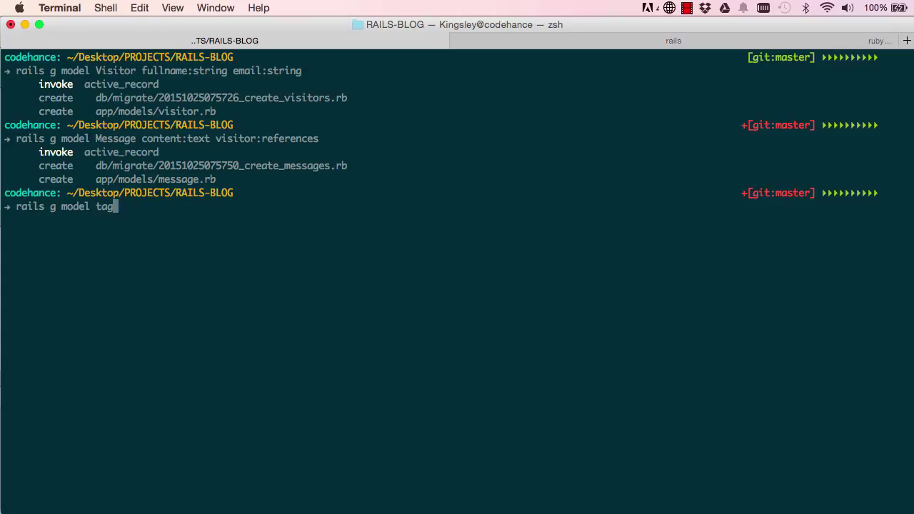
pyautogui.press('Backspace')
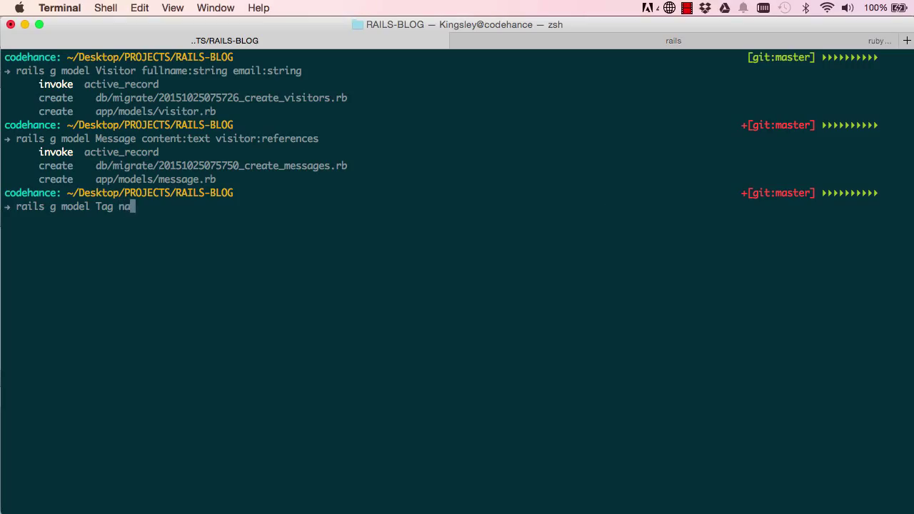
pyautogui.write('me:string')
pyautogui.write('rails')
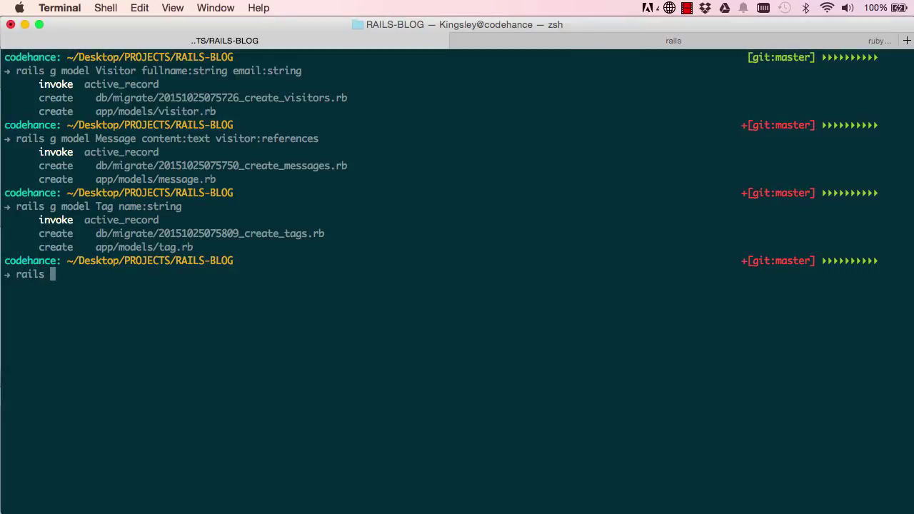
pyautogui.write('rake db:')
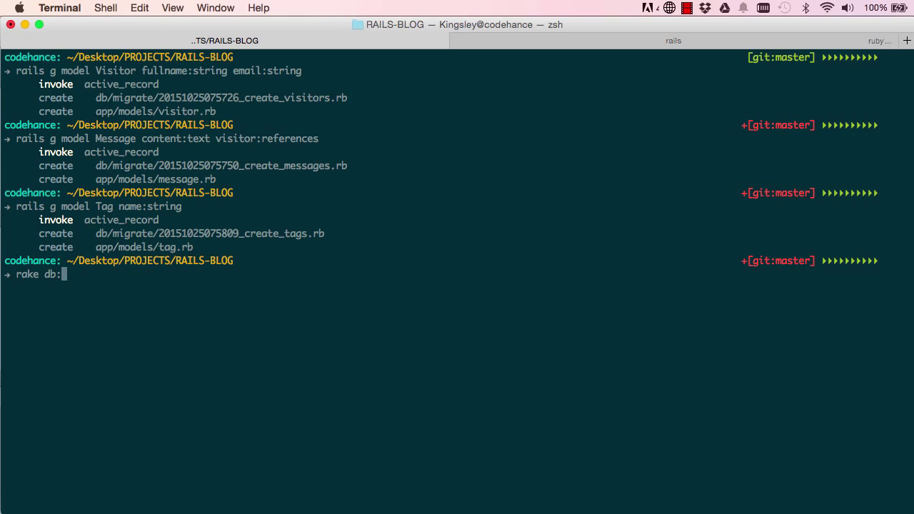
pyautogui.write('migrate')
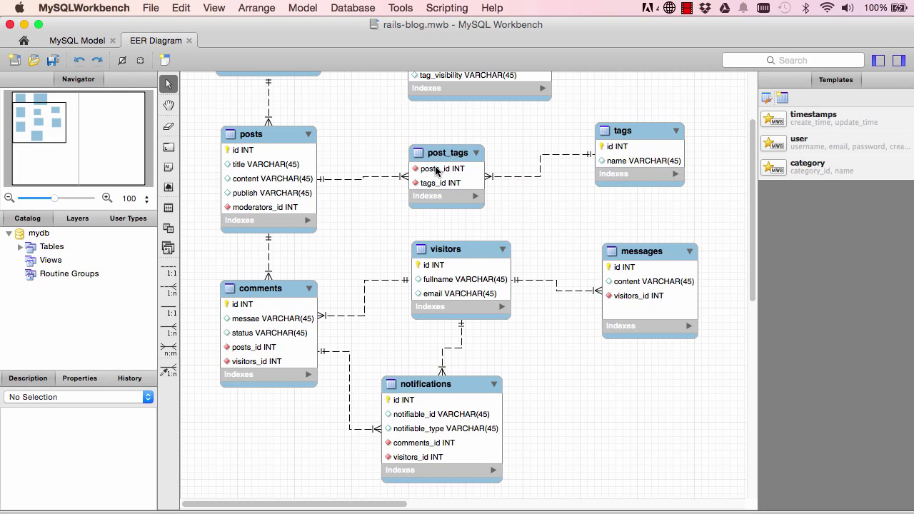
pyautogui.click(257, 134)
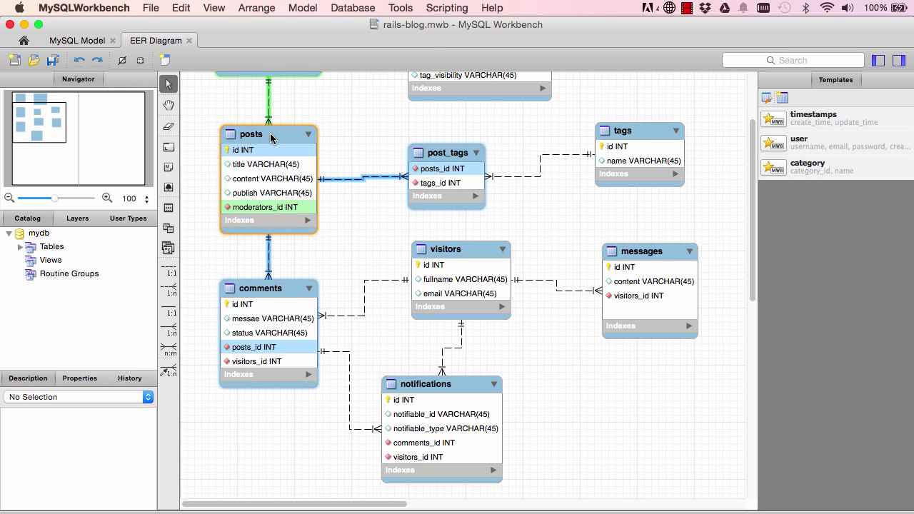
pyautogui.click(639, 130)
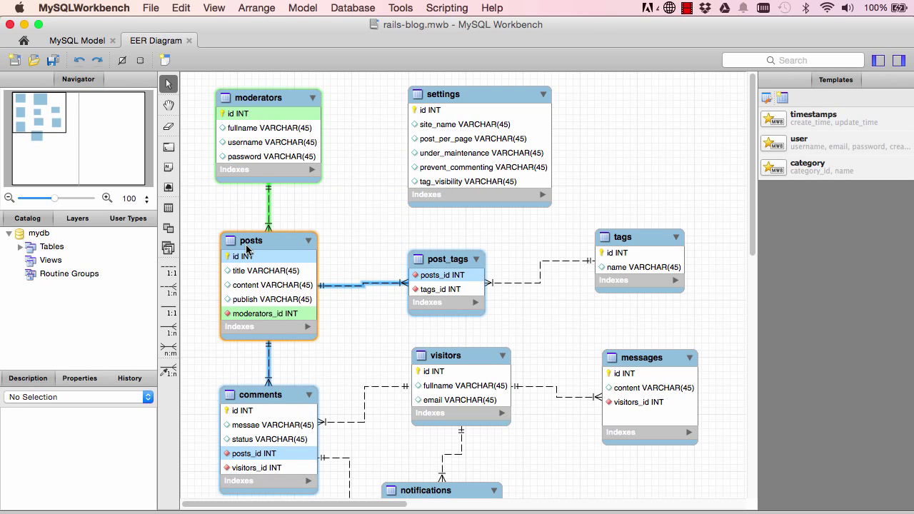
pyautogui.click(251, 240)
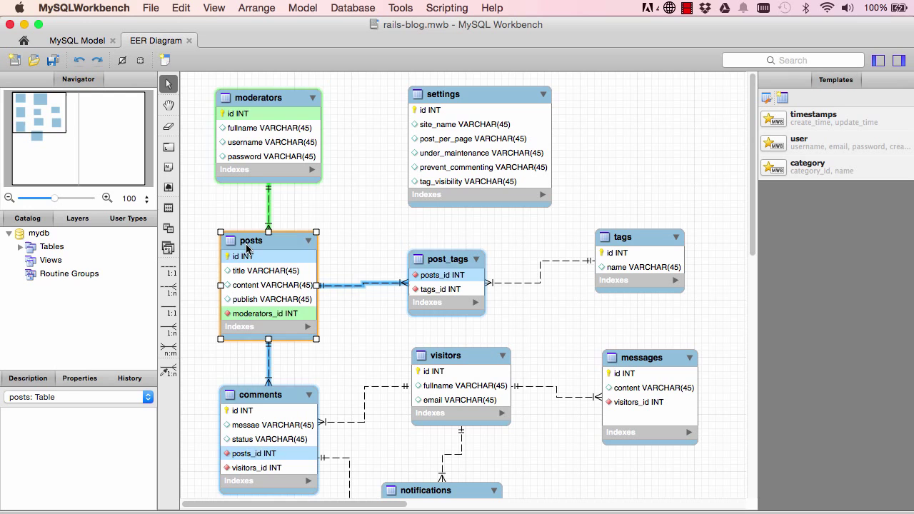
pyautogui.click(268, 97)
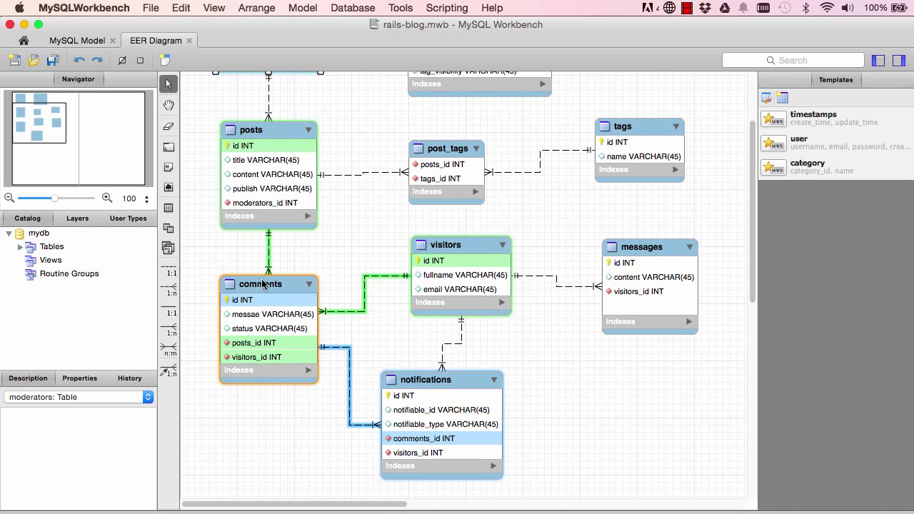
pyautogui.moveTo(259, 130)
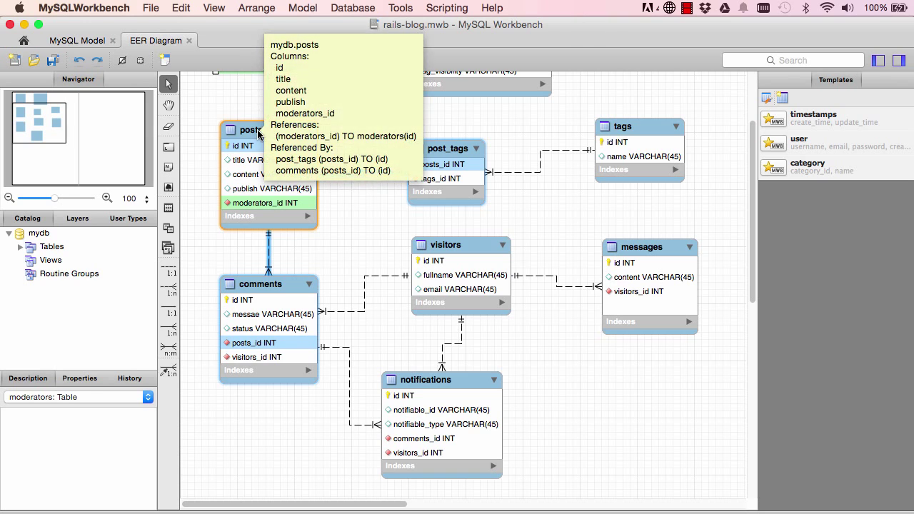
pyautogui.click(250, 130)
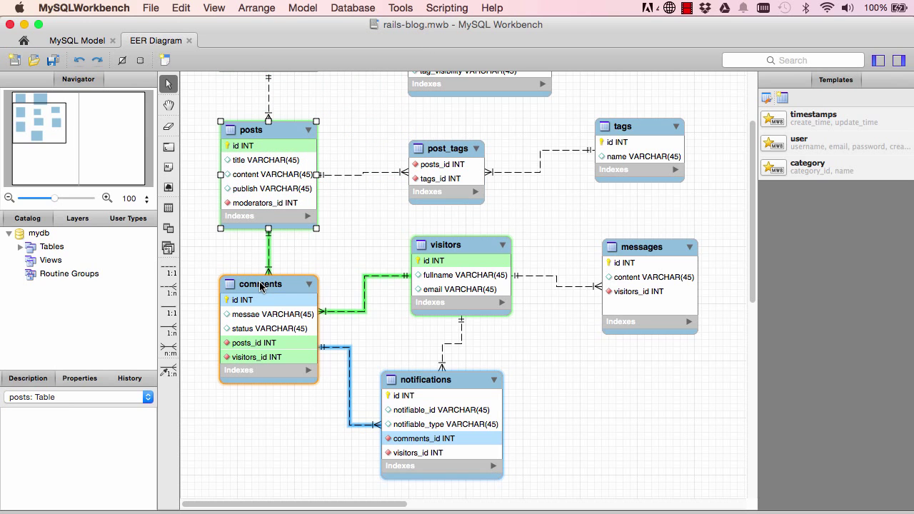
pyautogui.moveTo(261, 284)
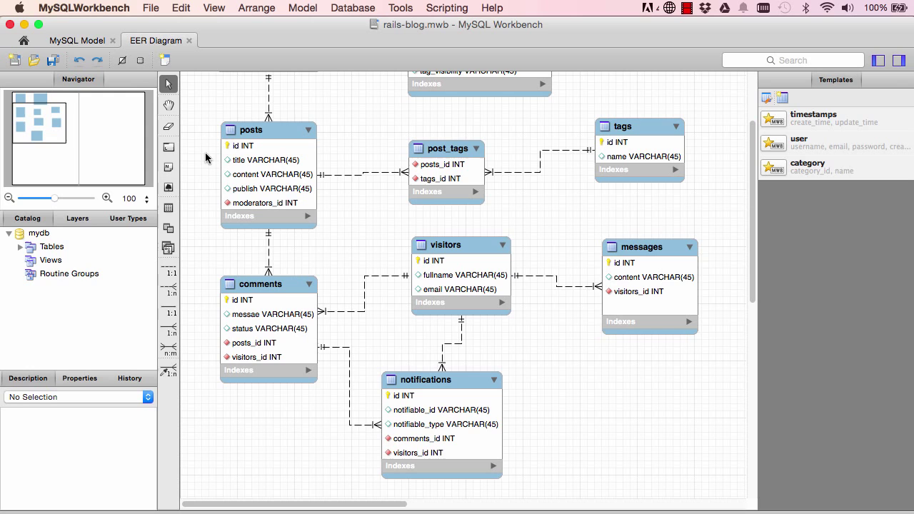
pyautogui.moveTo(238, 171)
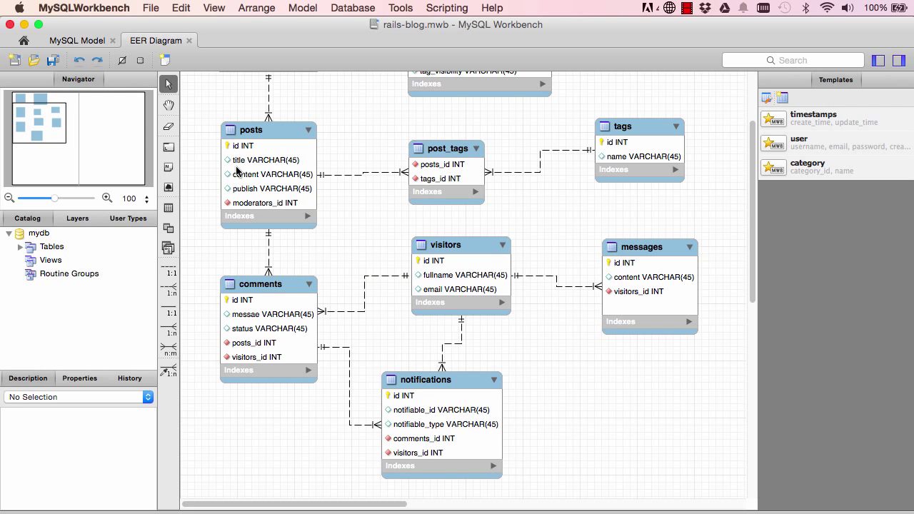
pyautogui.click(267, 283)
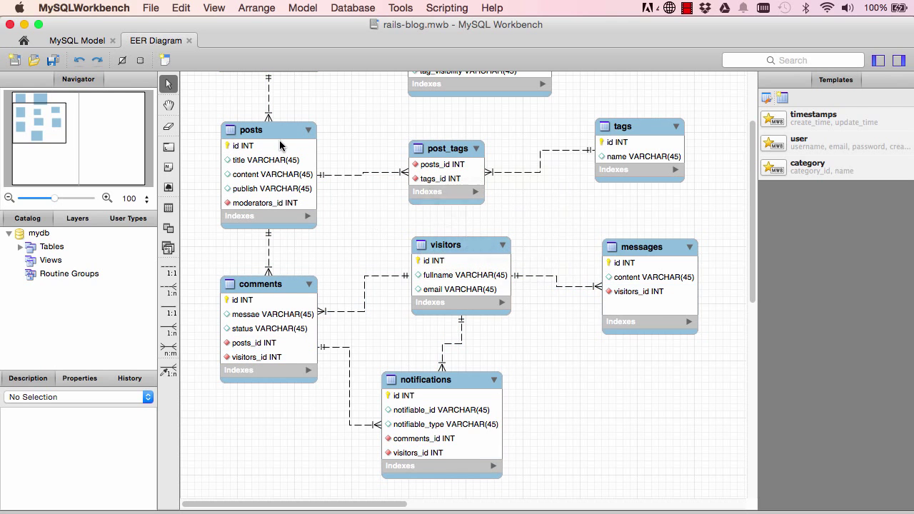
pyautogui.click(267, 283)
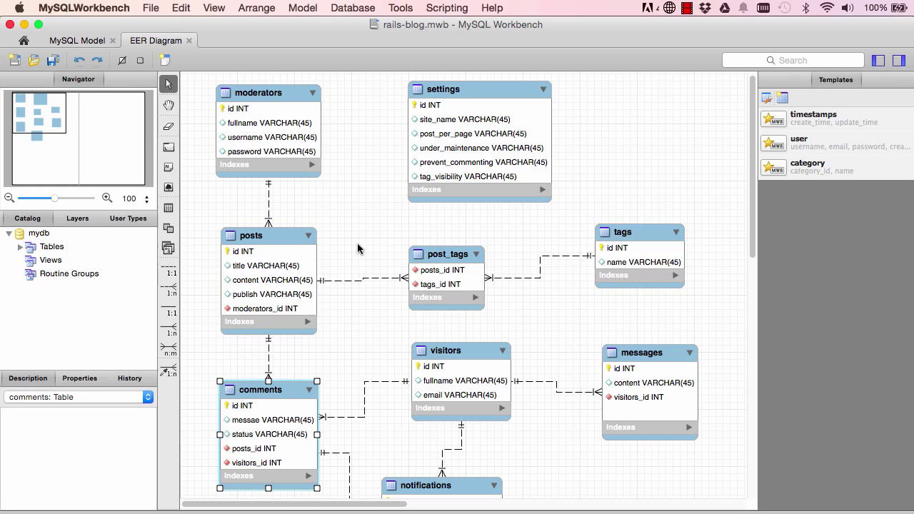
pyautogui.click(278, 235)
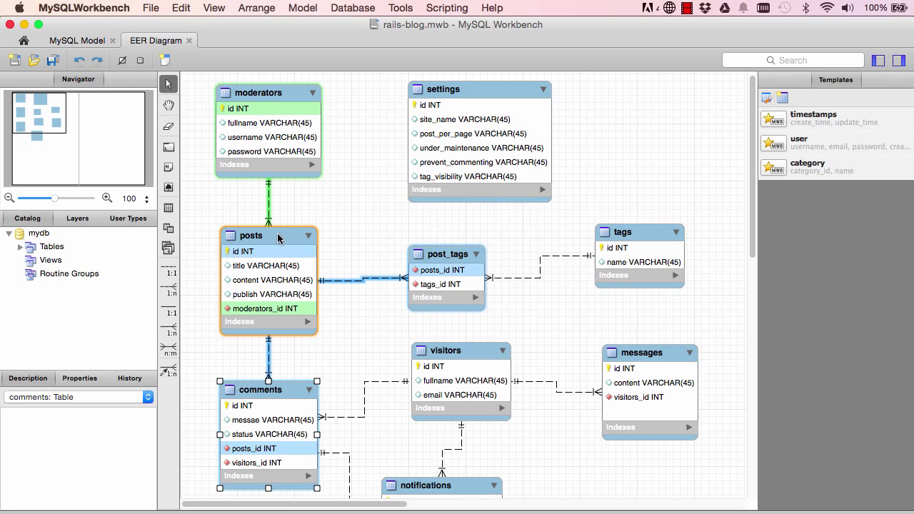
pyautogui.click(639, 232)
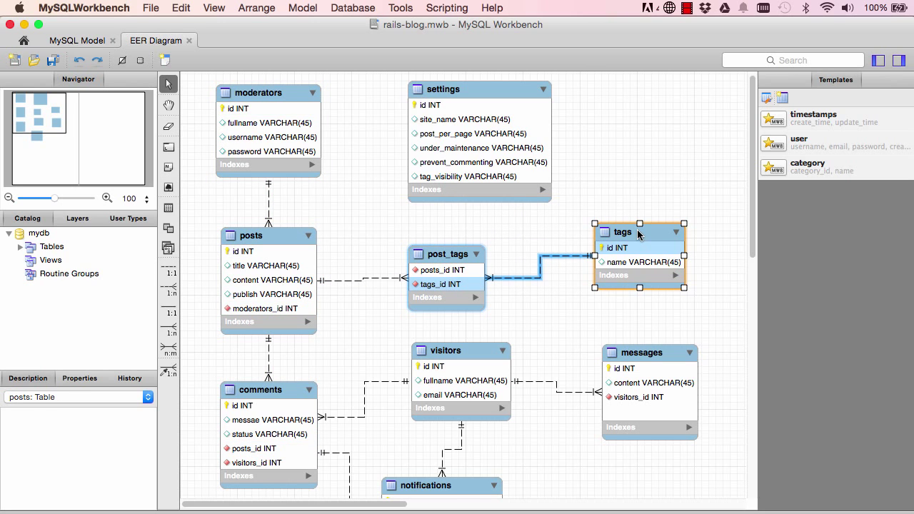
pyautogui.click(251, 235)
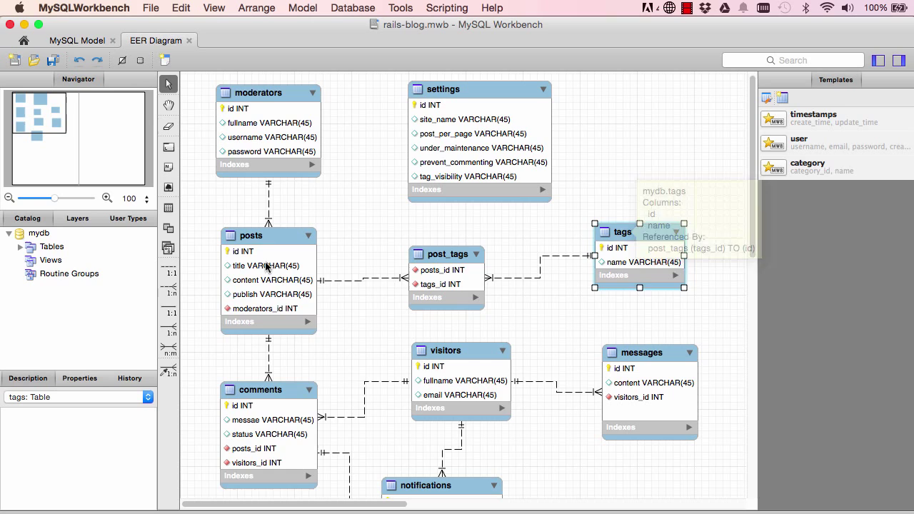
pyautogui.click(250, 235)
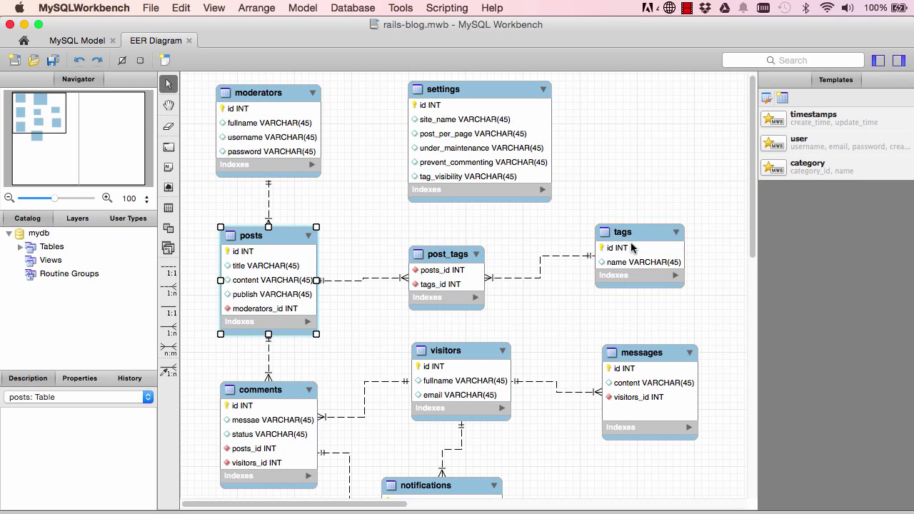
pyautogui.moveTo(618, 248)
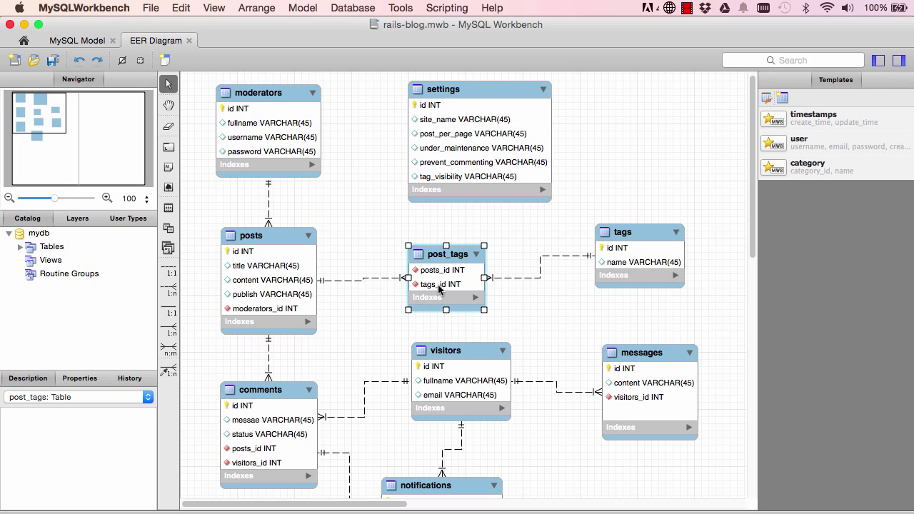
pyautogui.moveTo(438, 270)
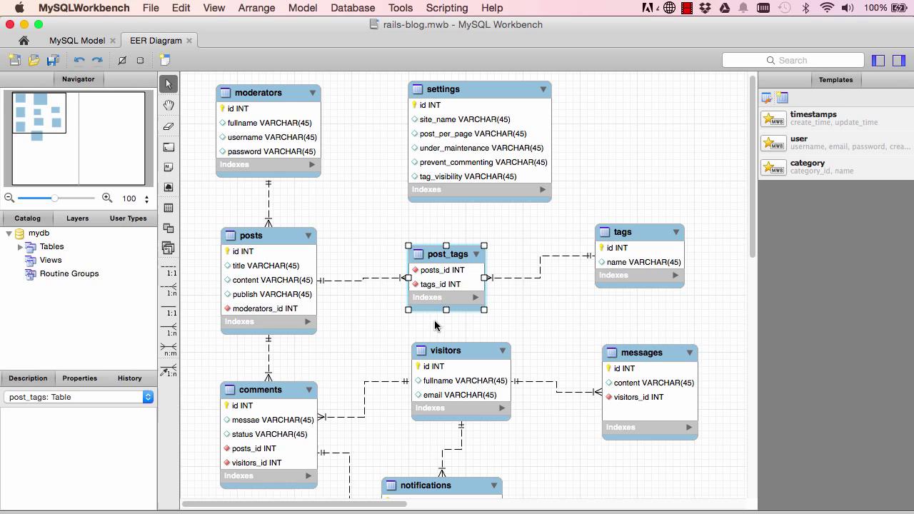
pyautogui.moveTo(443, 286)
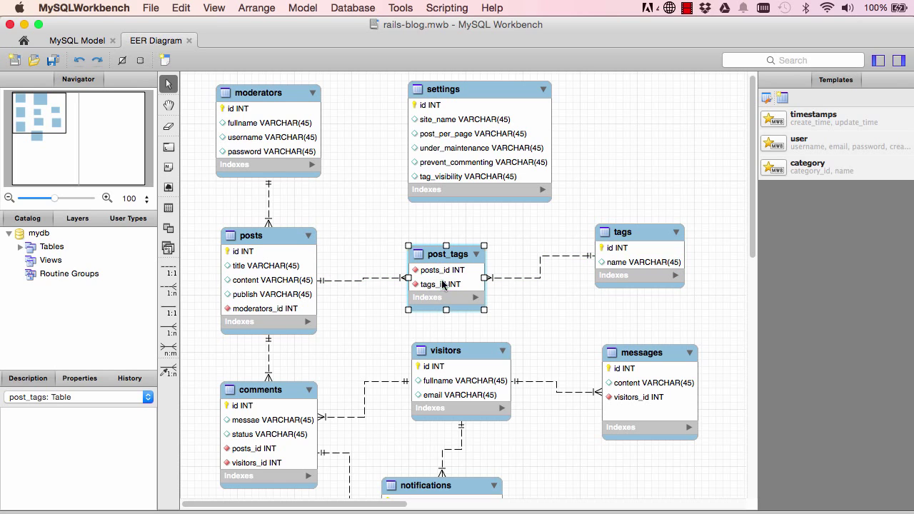
pyautogui.moveTo(329, 256)
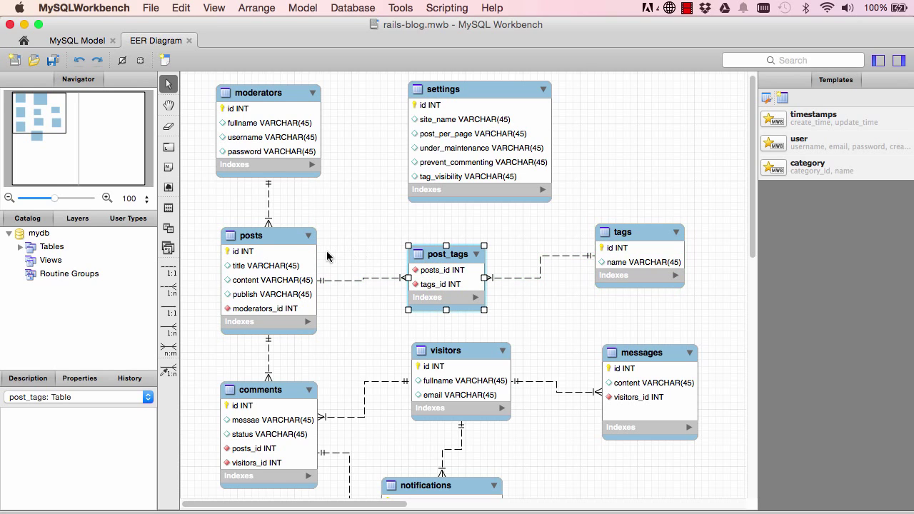
pyautogui.moveTo(624, 257)
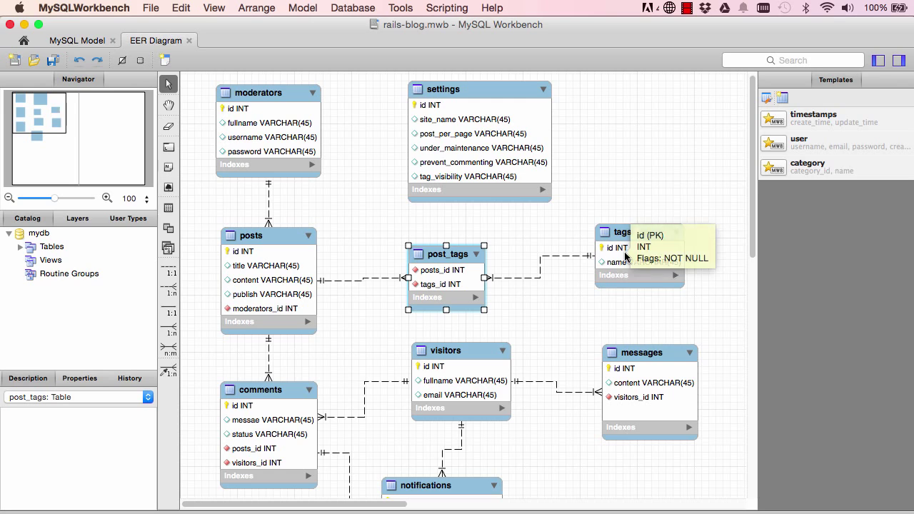
# Return to the rails-blog Terminal prompt
pyautogui.click(445, 254)
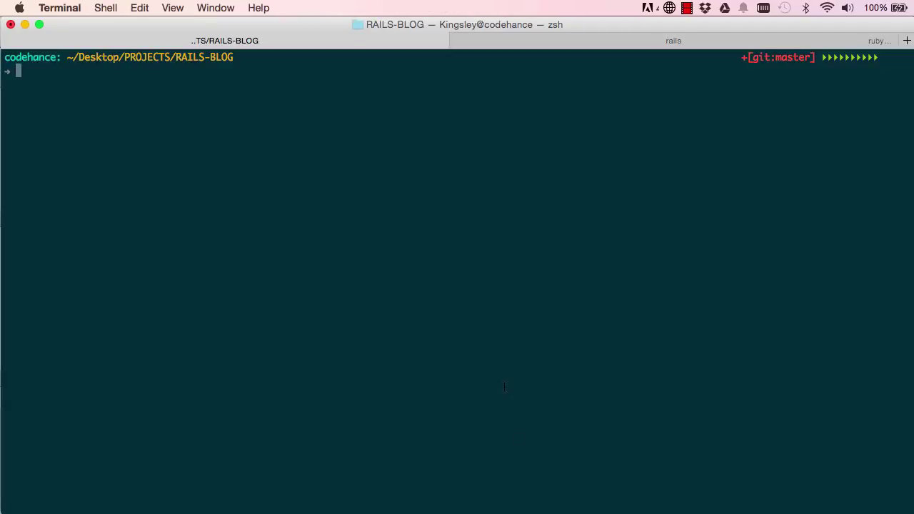
# Enter 'rails g model PostTag post:references tag:references' at the prompt
pyautogui.write('rails g')
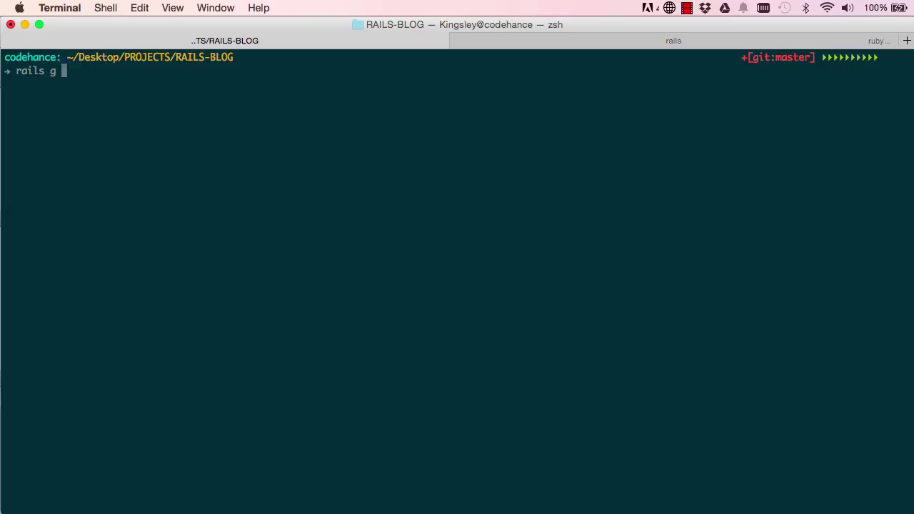
pyautogui.write('model')
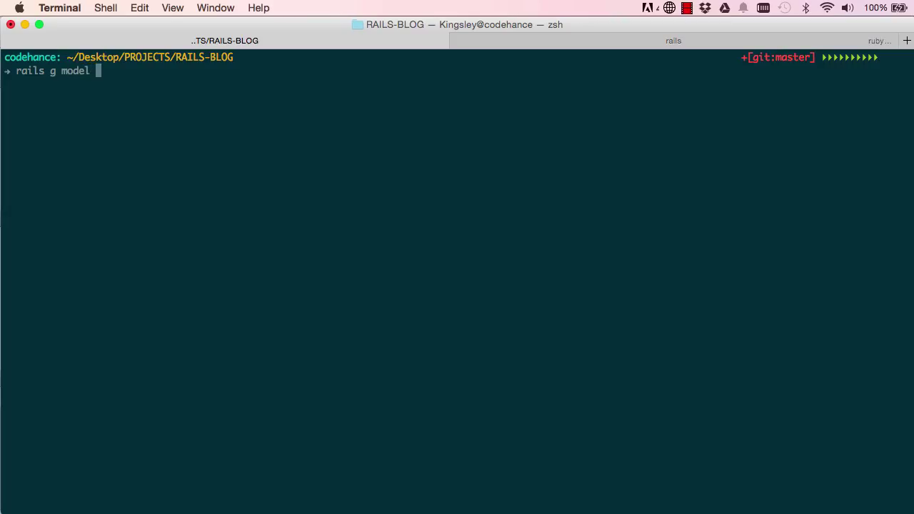
pyautogui.write('PostTag')
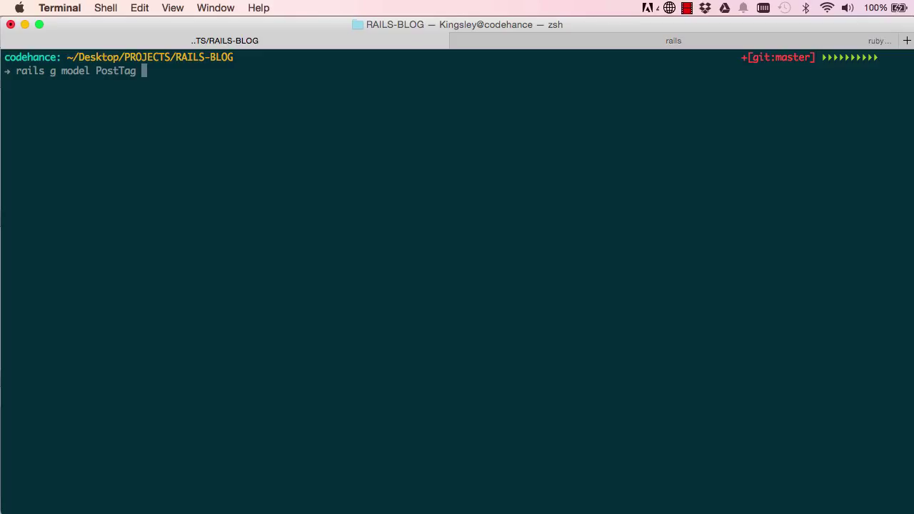
pyautogui.write('p')
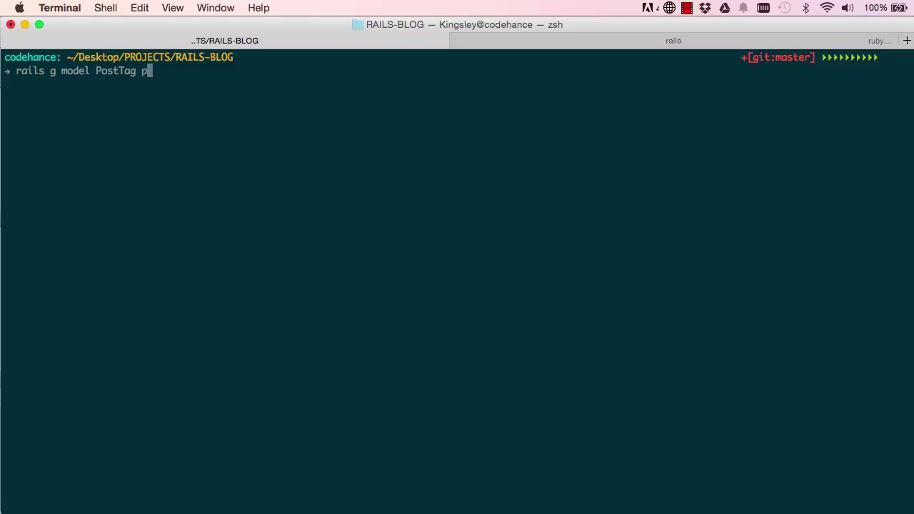
pyautogui.write('ost:refe')
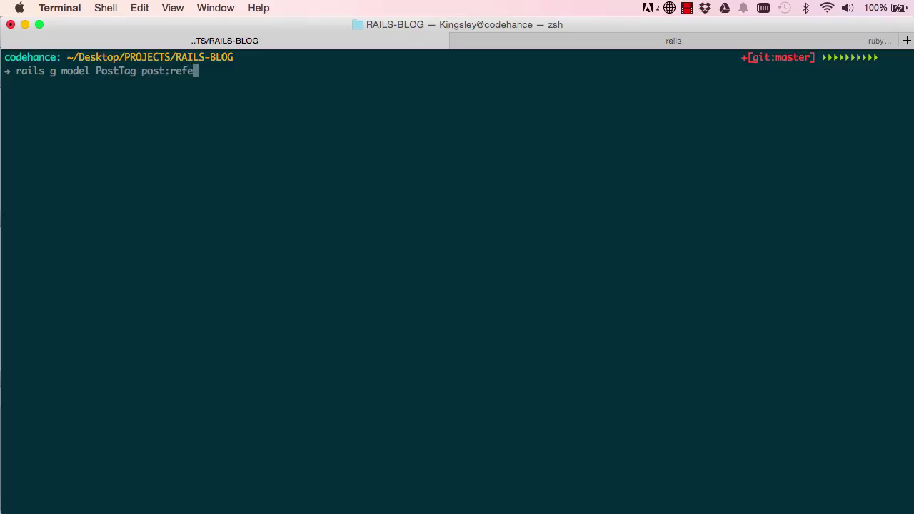
pyautogui.write('rences')
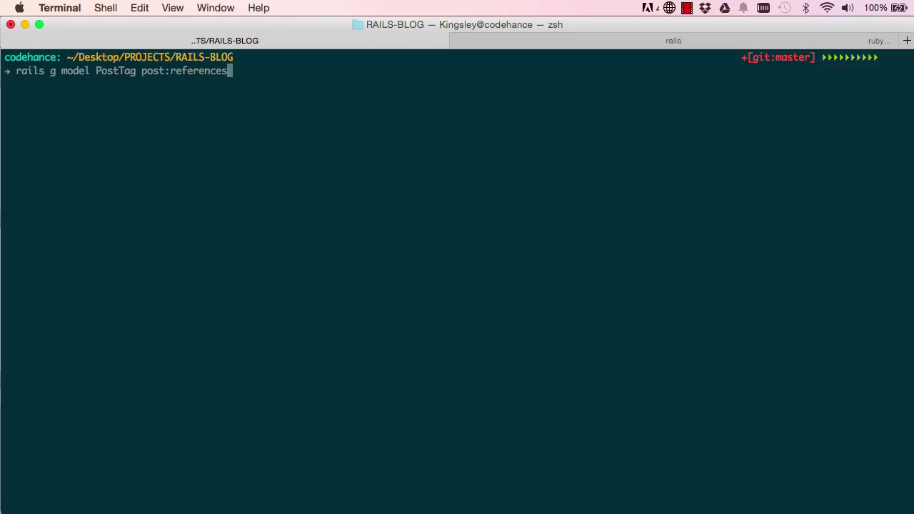
pyautogui.write('tag:refere')
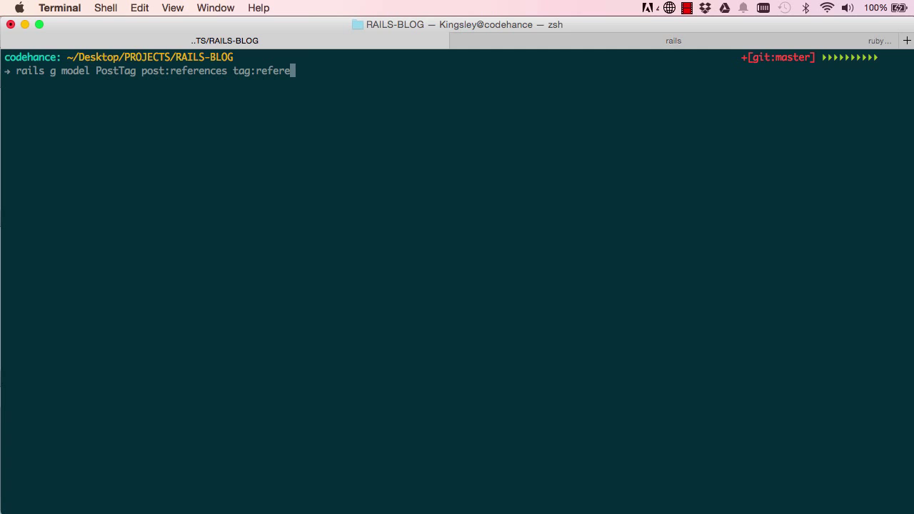
pyautogui.write('nces')
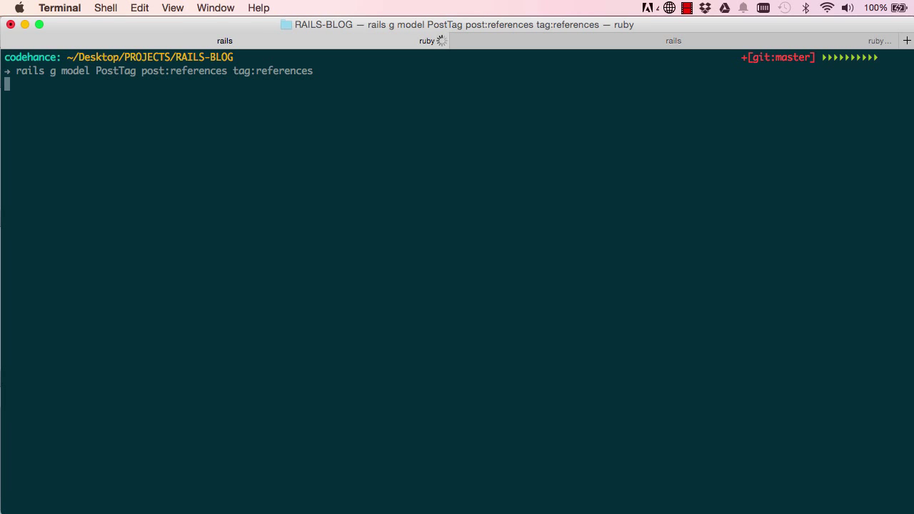
# Run the PostTag generator and bring up the Active Record Associations guide in Chrome
pyautogui.press('Return')
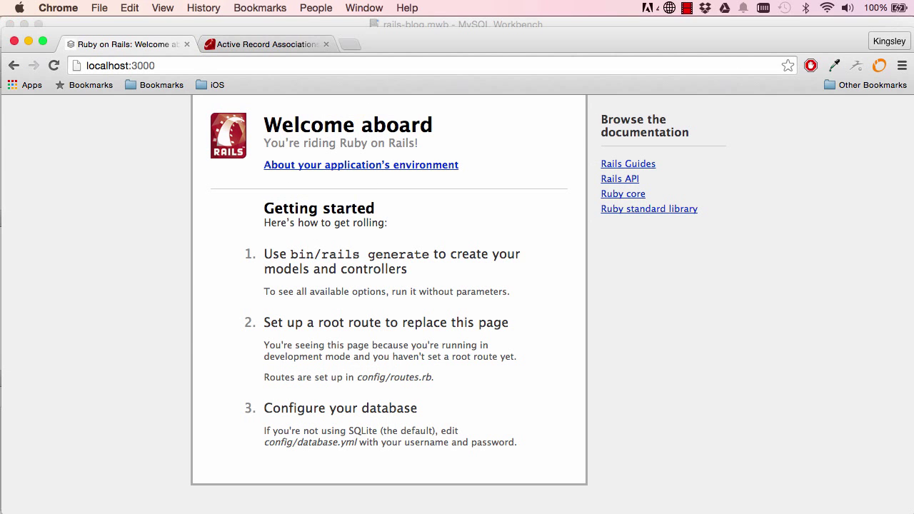
pyautogui.click(264, 43)
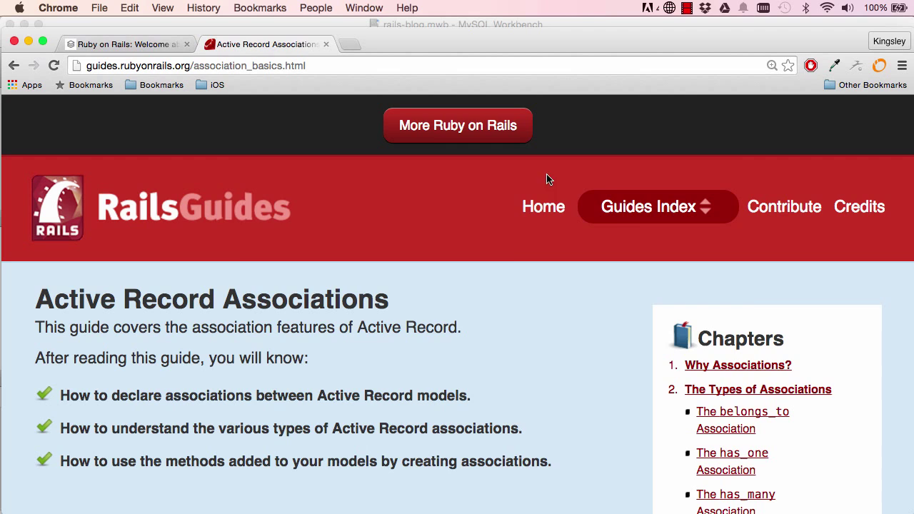
pyautogui.click(648, 207)
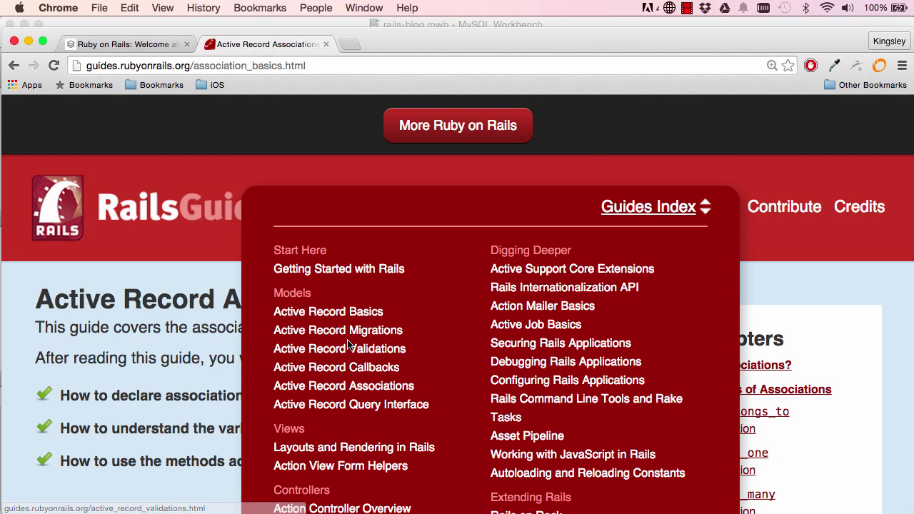
pyautogui.click(647, 207)
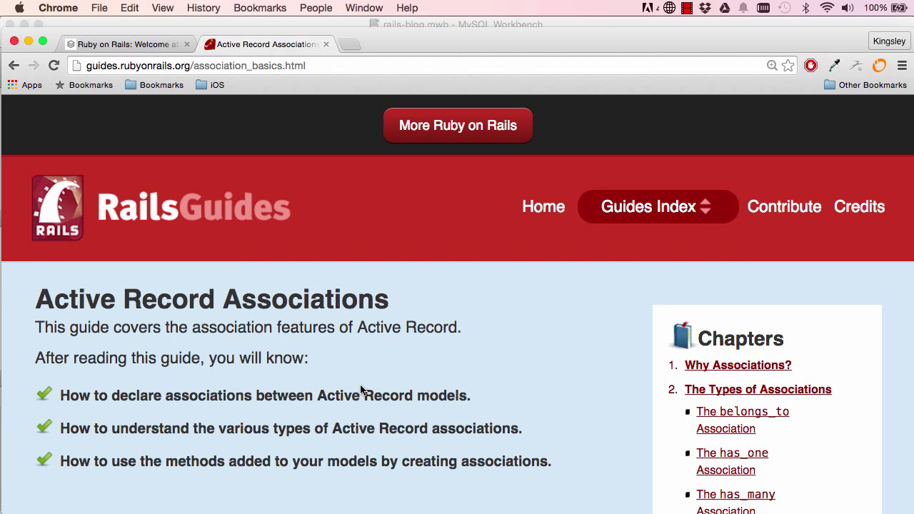
pyautogui.scroll(-3)
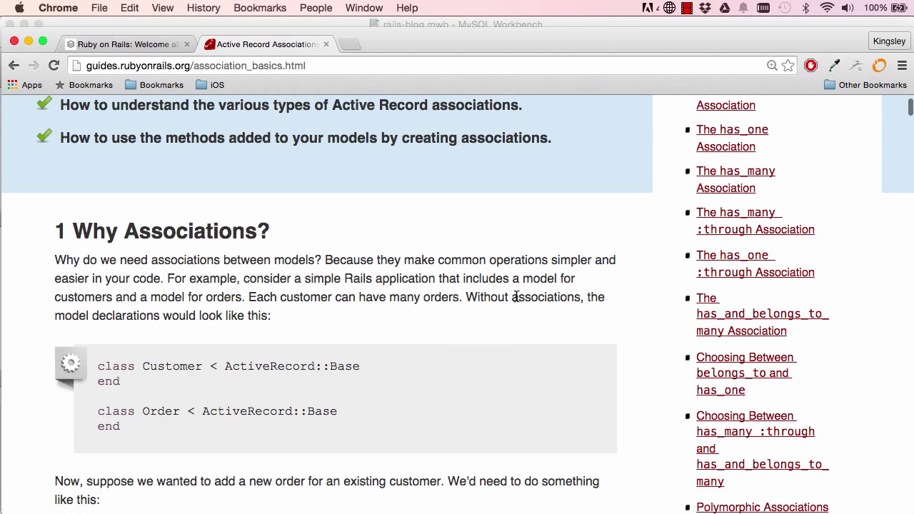
pyautogui.scroll(-3)
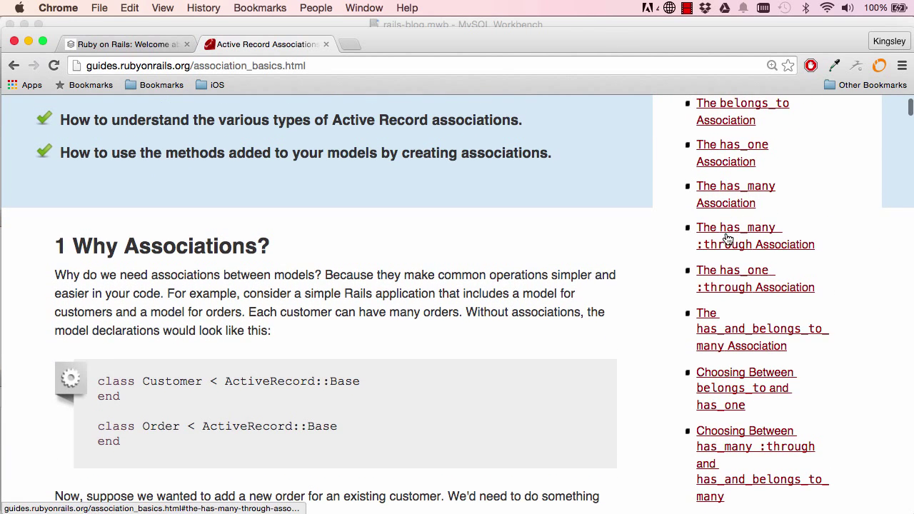
# Review the guide's has_many :through physicians, patients and appointments example
pyautogui.click(738, 227)
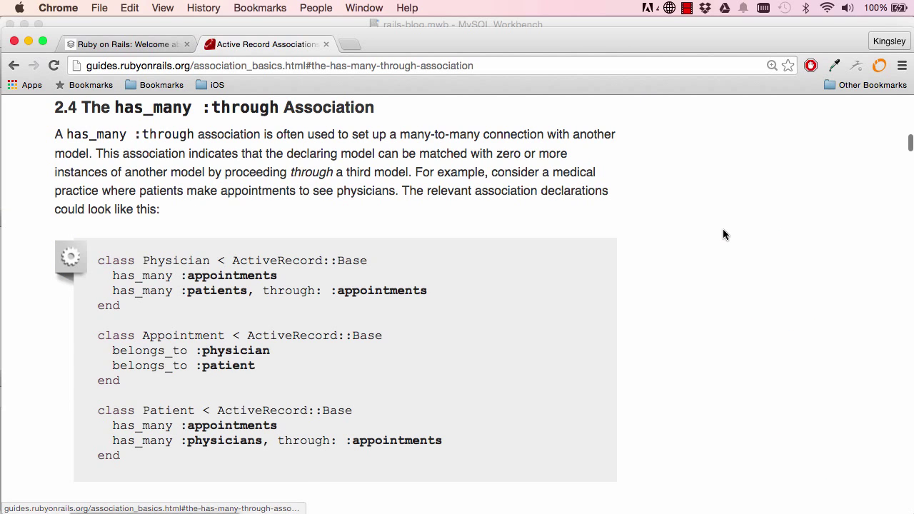
pyautogui.scroll(-3)
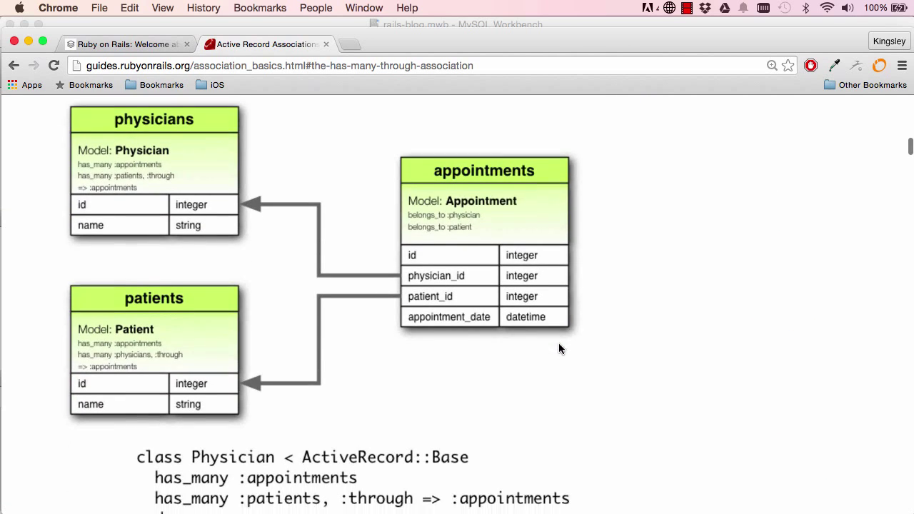
pyautogui.scroll(-3)
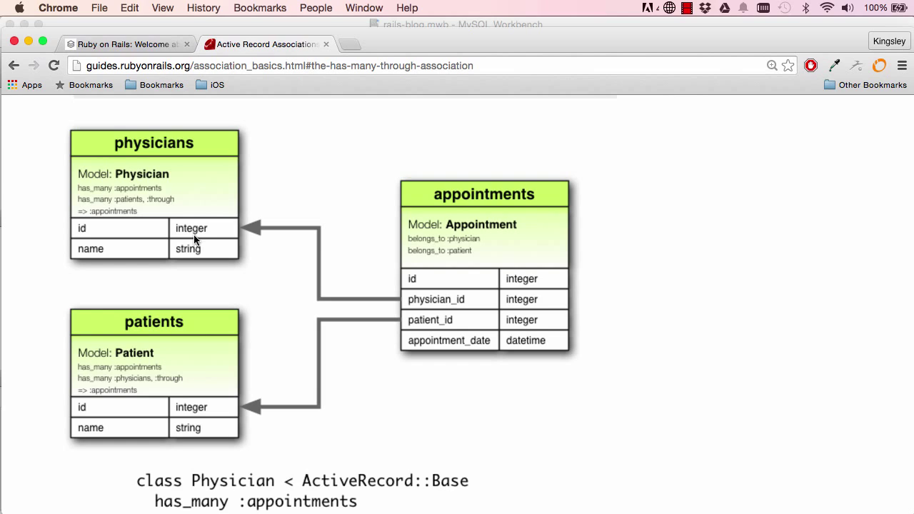
pyautogui.moveTo(132, 316)
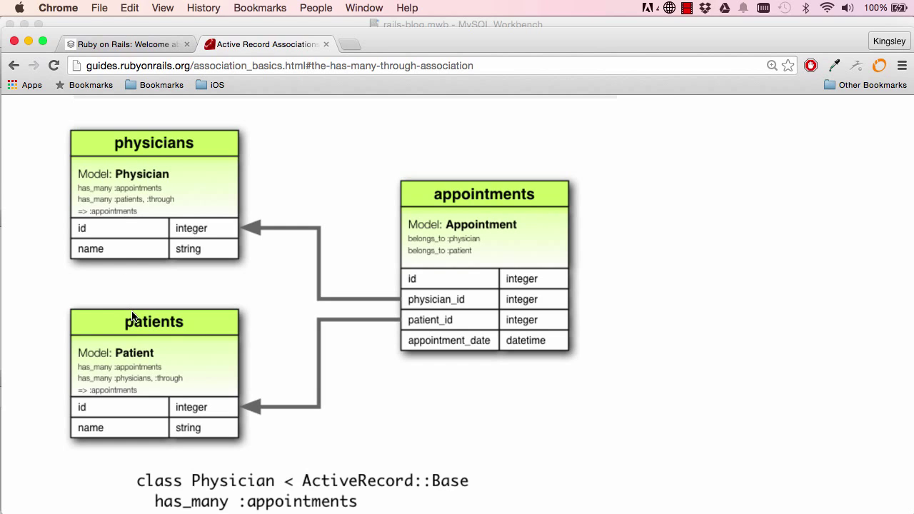
pyautogui.moveTo(153, 202)
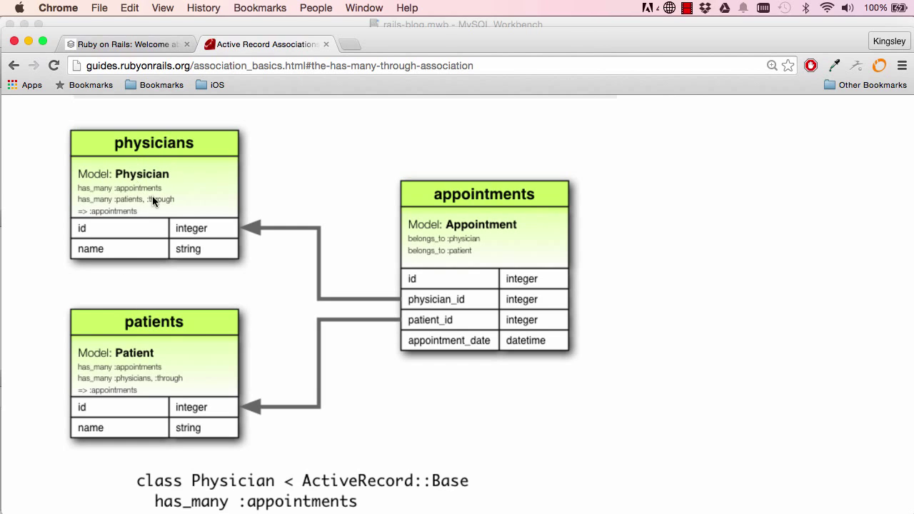
pyautogui.moveTo(143, 341)
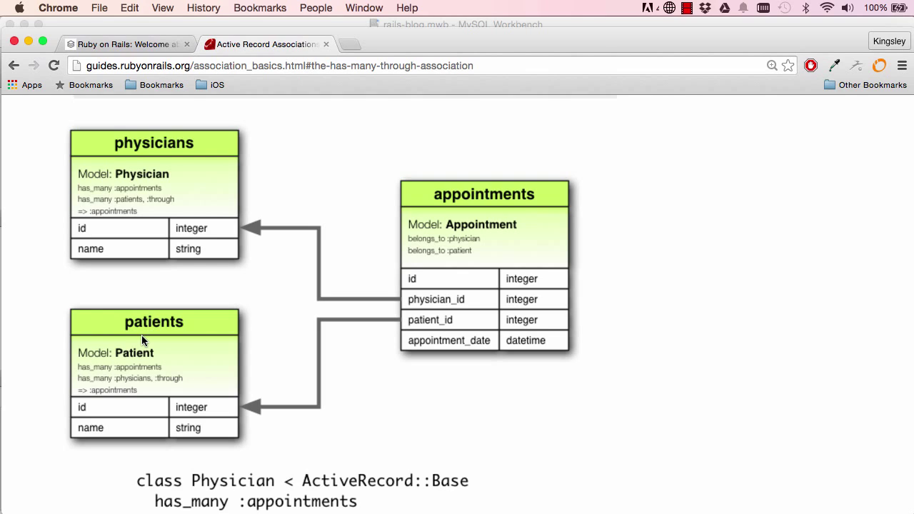
pyautogui.moveTo(148, 337)
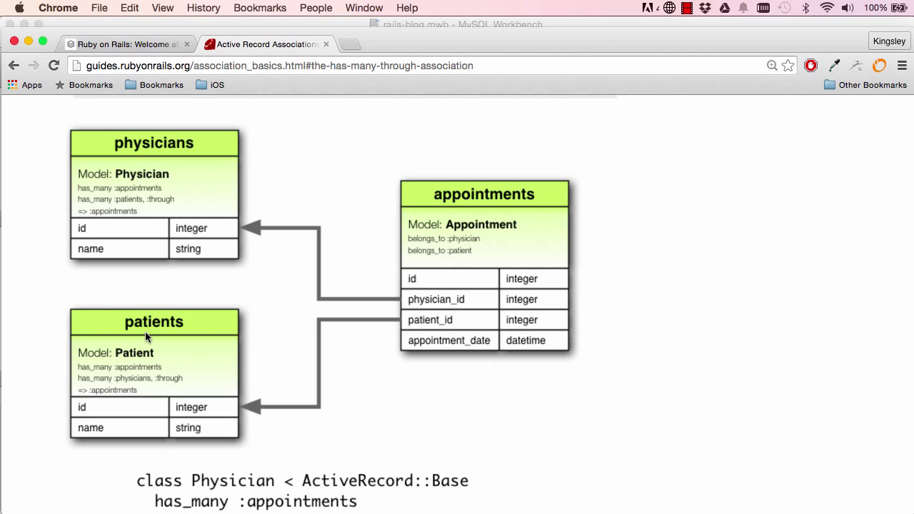
pyautogui.moveTo(155, 157)
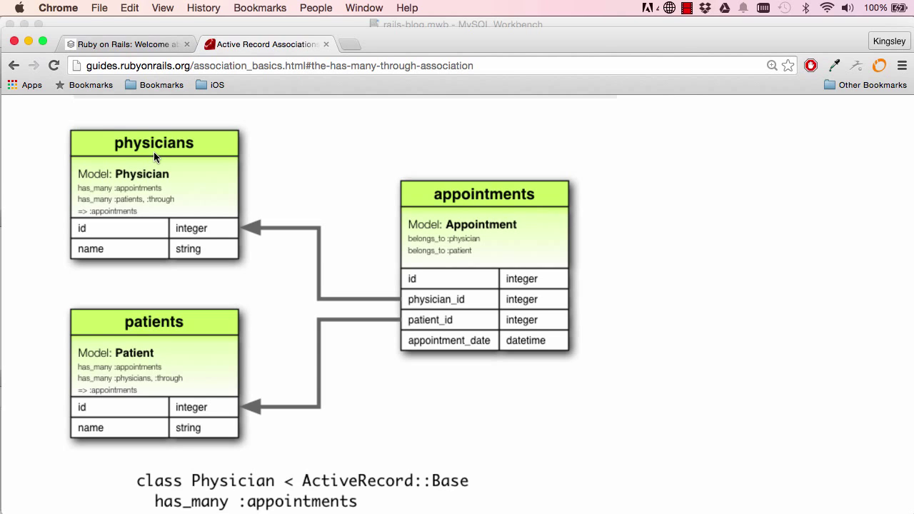
pyautogui.moveTo(170, 327)
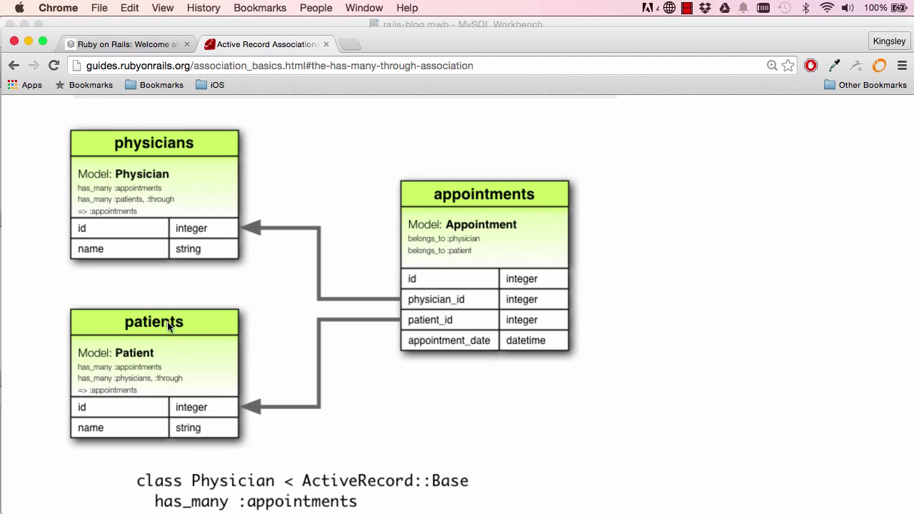
pyautogui.moveTo(378, 336)
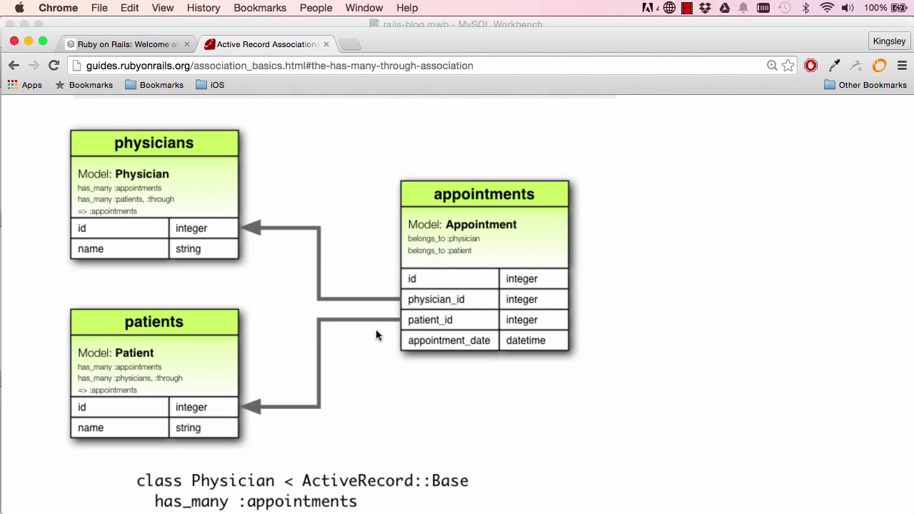
pyautogui.moveTo(469, 291)
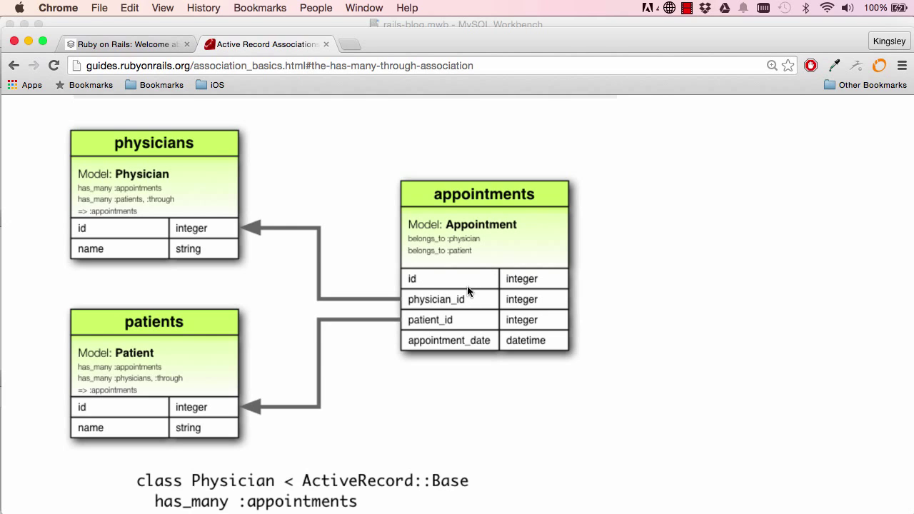
pyautogui.moveTo(462, 301)
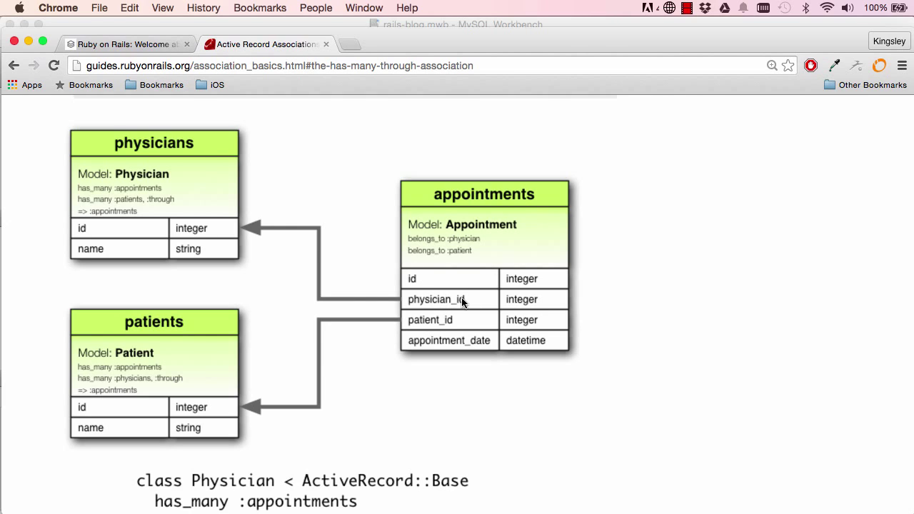
pyautogui.scroll(-3)
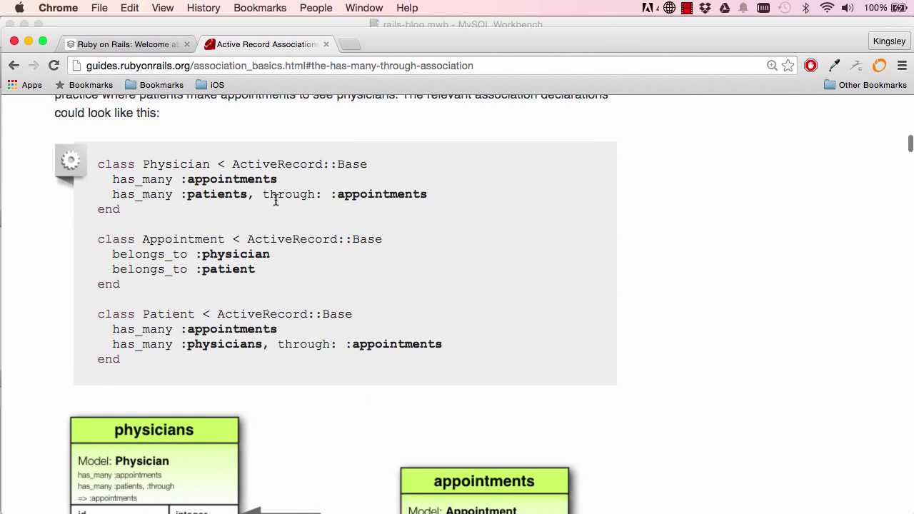
pyautogui.moveTo(279, 212)
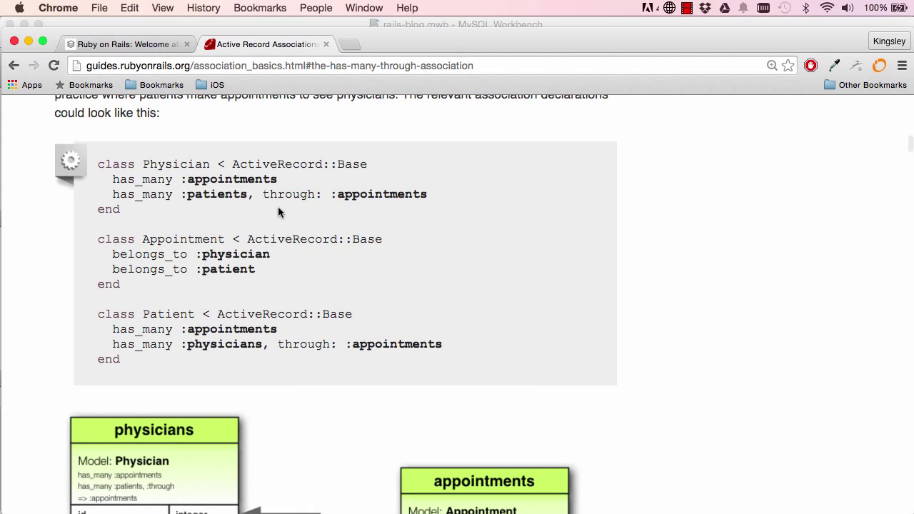
pyautogui.click(124, 43)
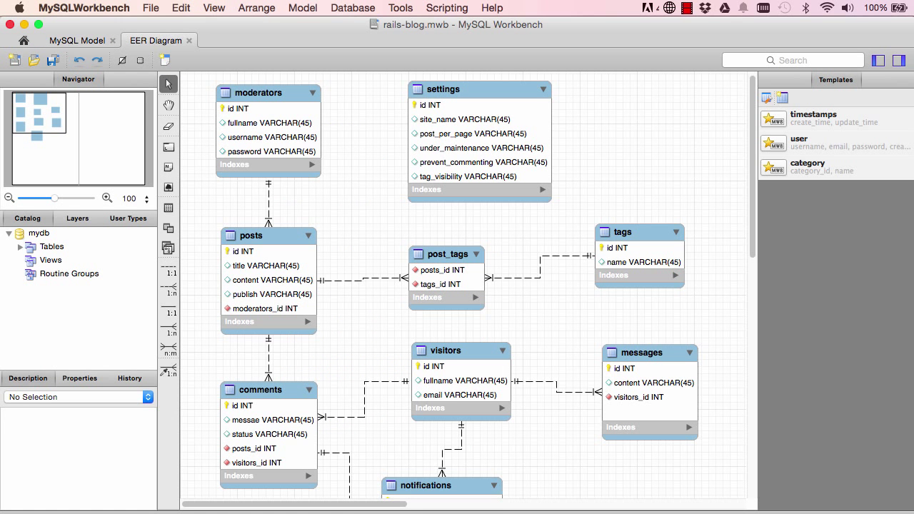
# Scroll the EER diagram to the notifications table with notifiable_id and notifiable_type
pyautogui.scroll(-3)
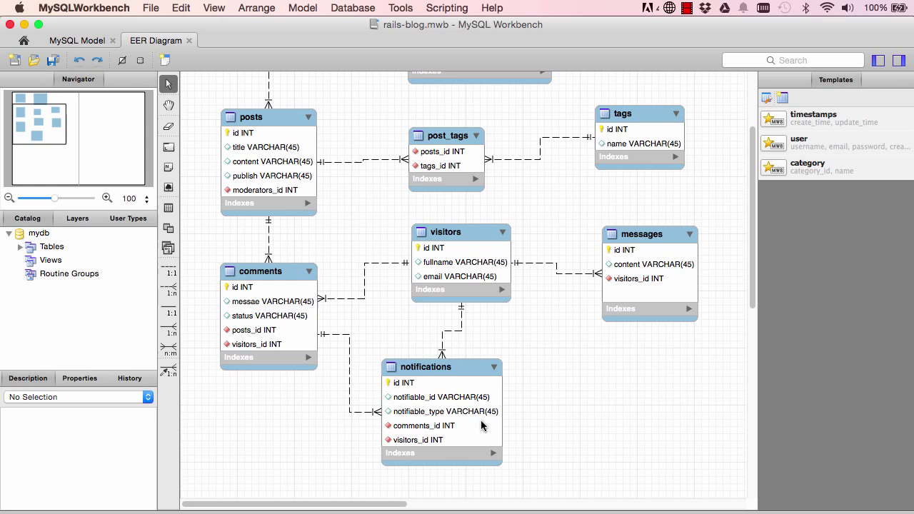
pyautogui.click(432, 366)
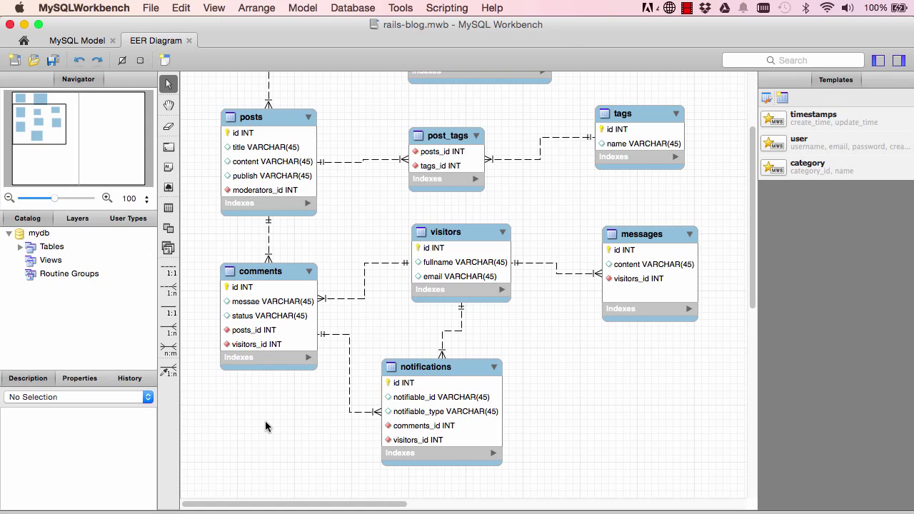
pyautogui.click(349, 414)
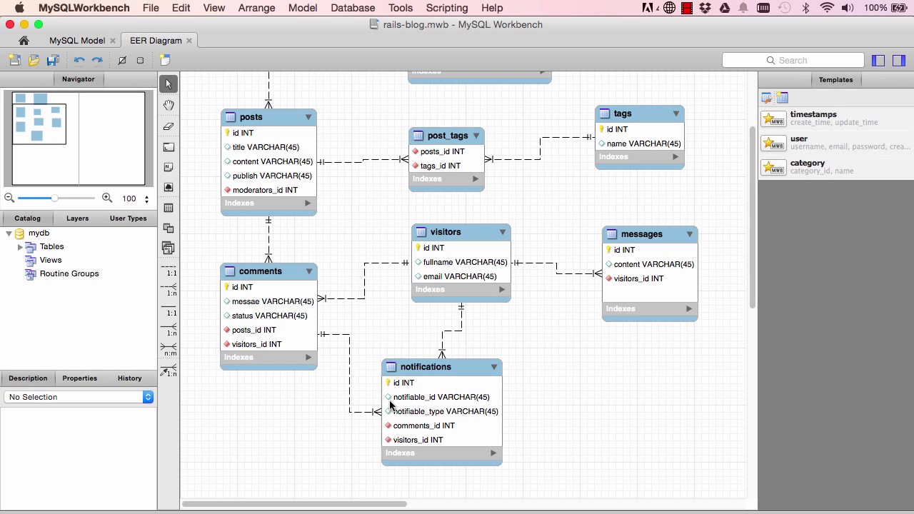
pyautogui.moveTo(253, 331)
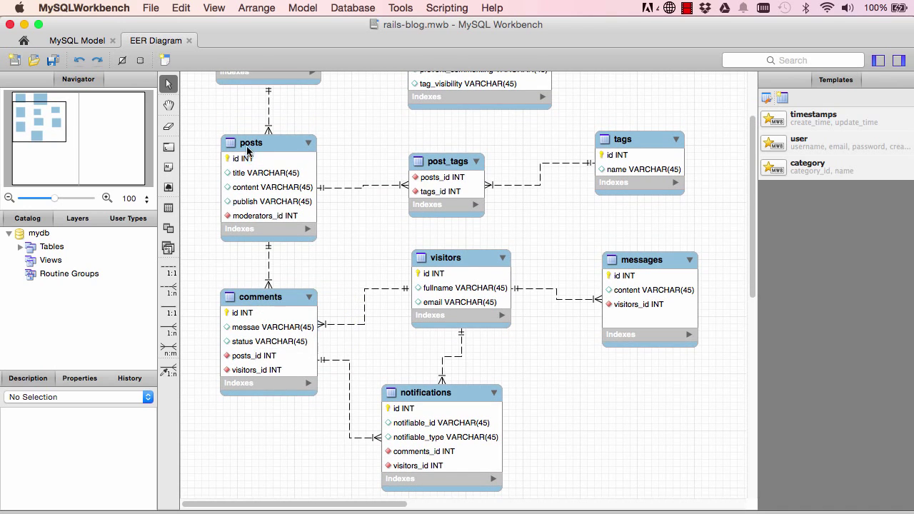
pyautogui.click(251, 142)
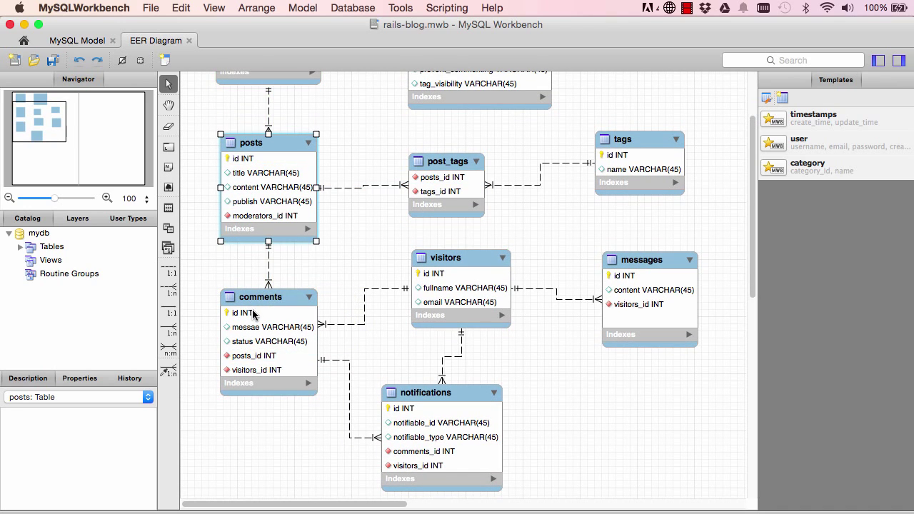
pyautogui.click(268, 296)
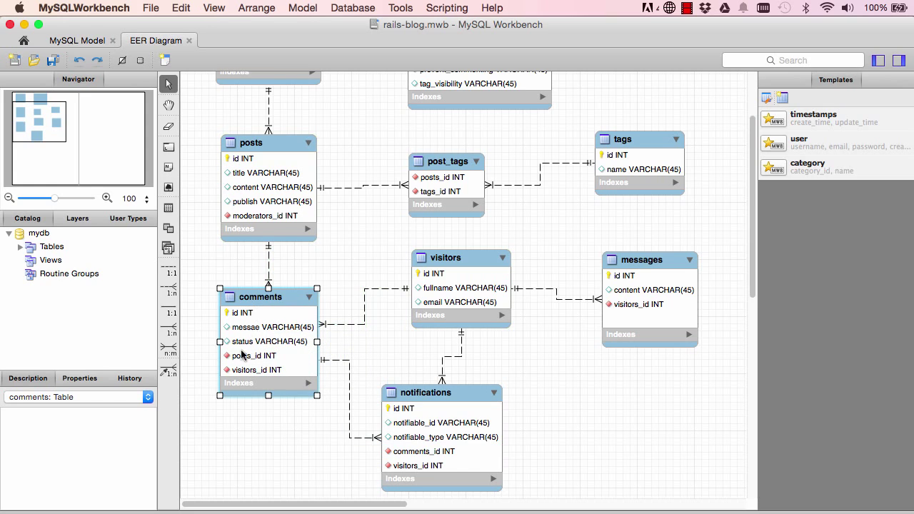
pyautogui.moveTo(253, 370)
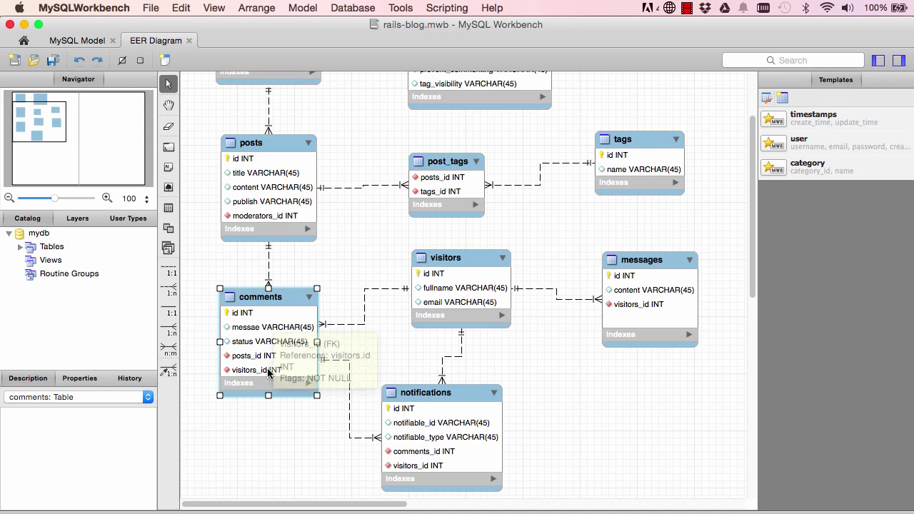
pyautogui.moveTo(282, 430)
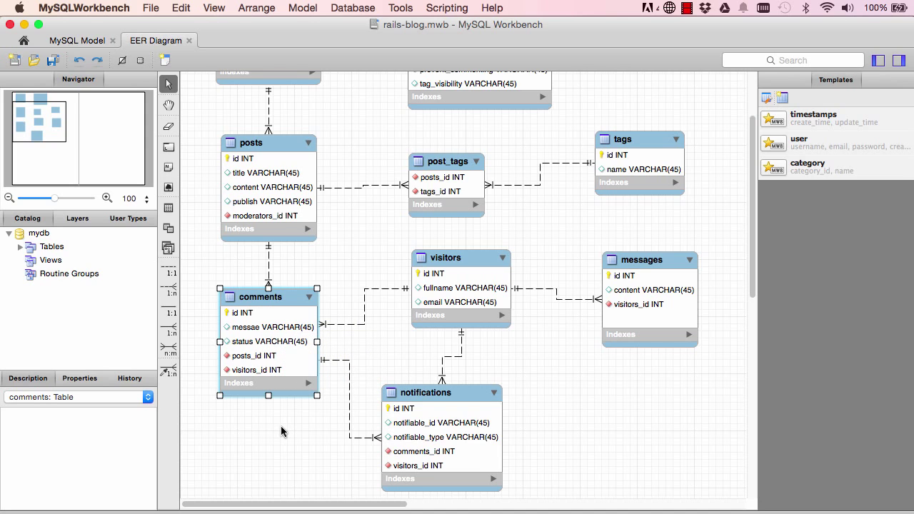
pyautogui.moveTo(321, 455)
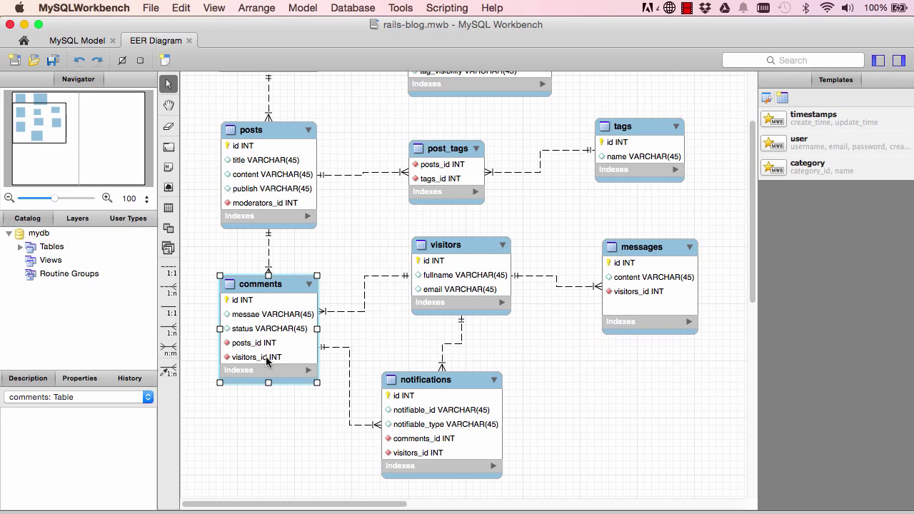
pyautogui.moveTo(308, 420)
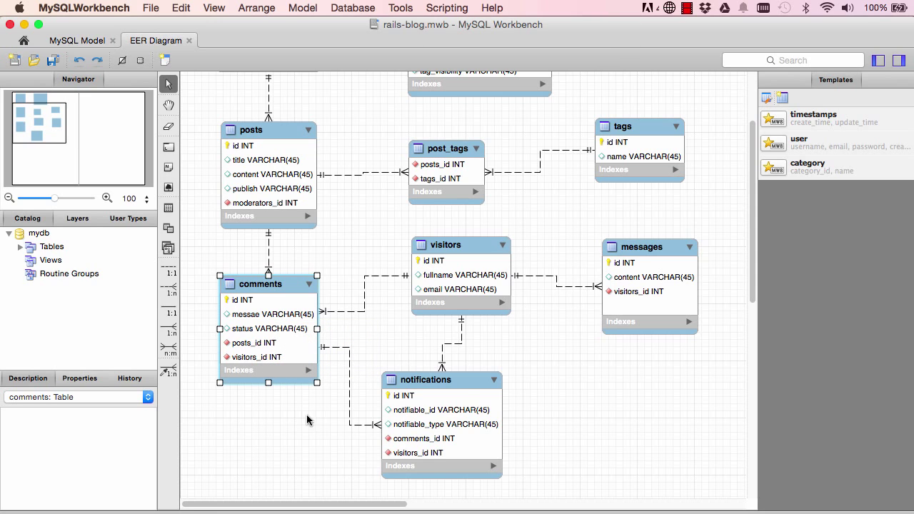
pyautogui.moveTo(301, 416)
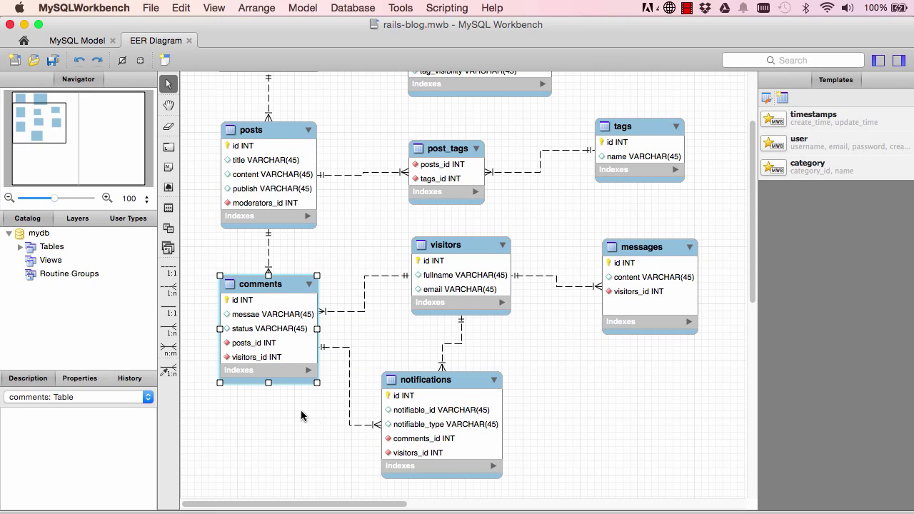
pyautogui.moveTo(416, 426)
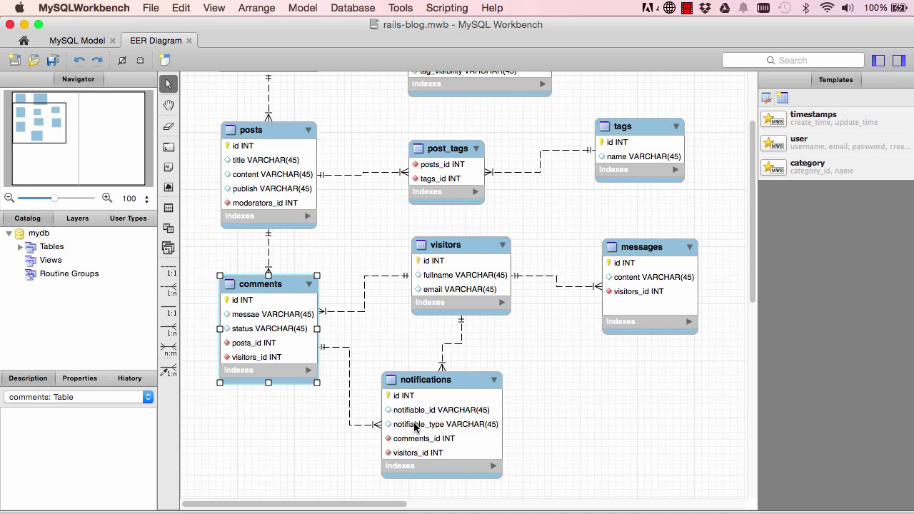
pyautogui.moveTo(299, 329)
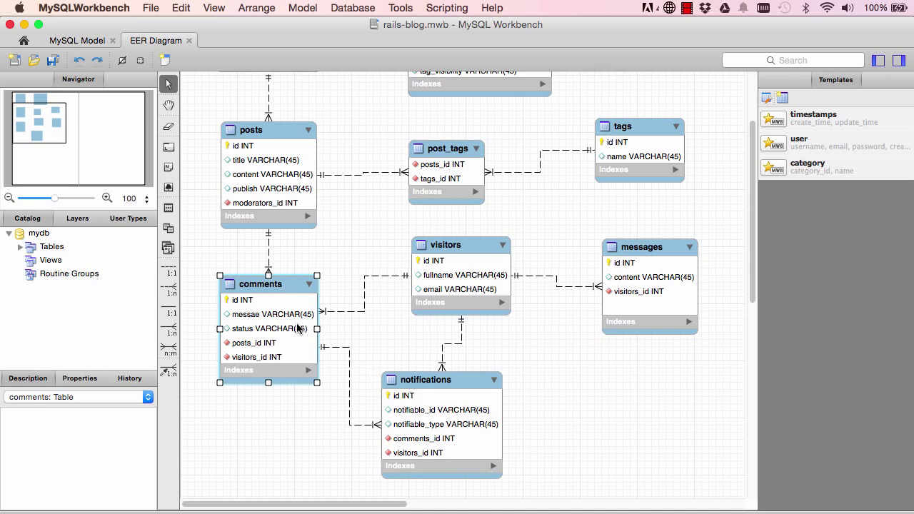
pyautogui.moveTo(427, 395)
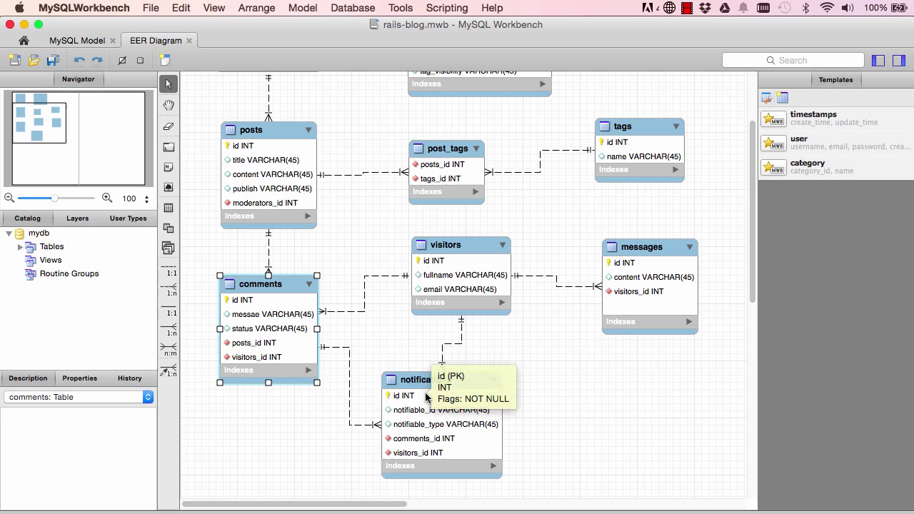
pyautogui.click(441, 379)
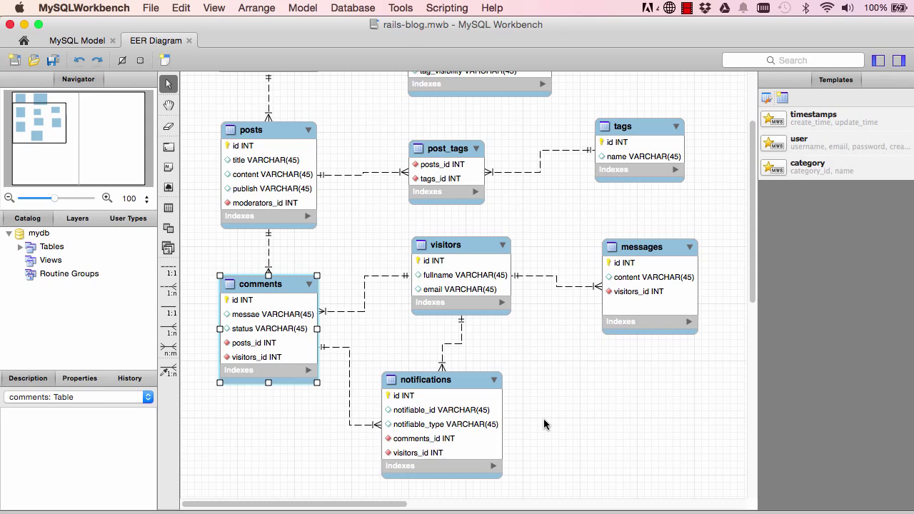
pyautogui.moveTo(423, 446)
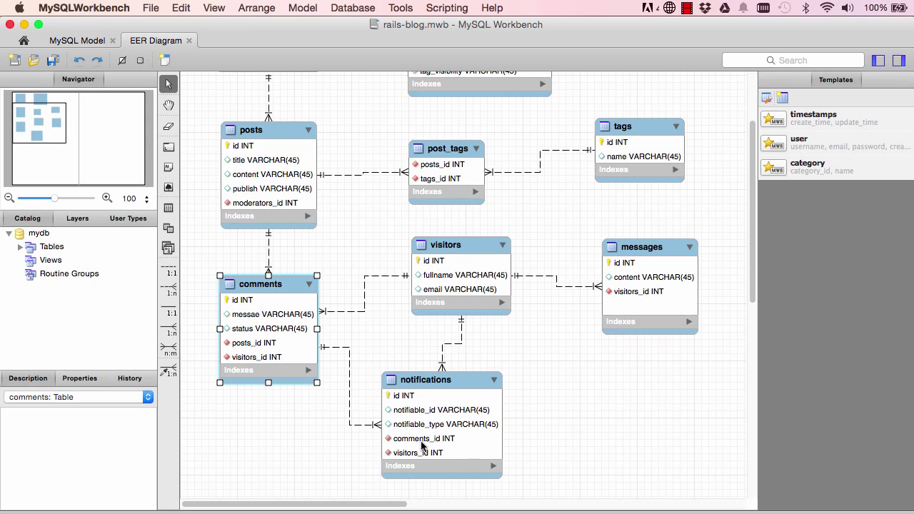
pyautogui.moveTo(425, 441)
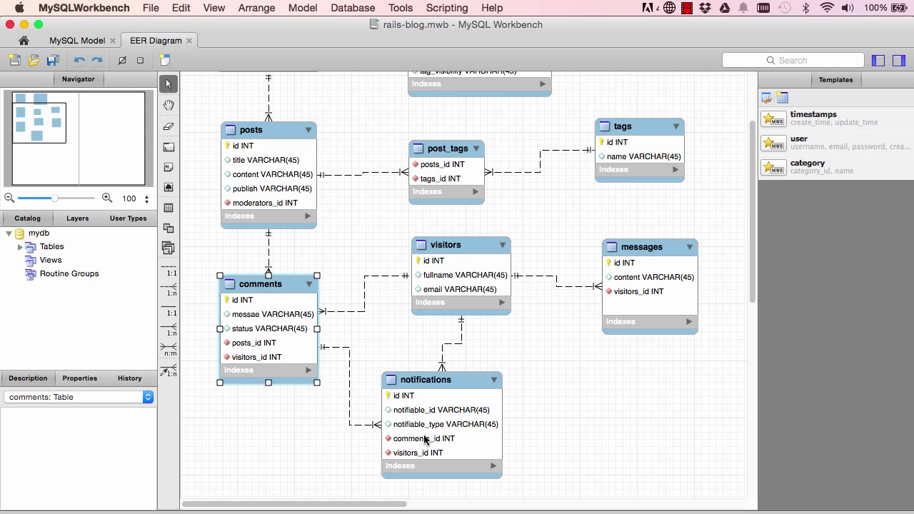
pyautogui.moveTo(426, 452)
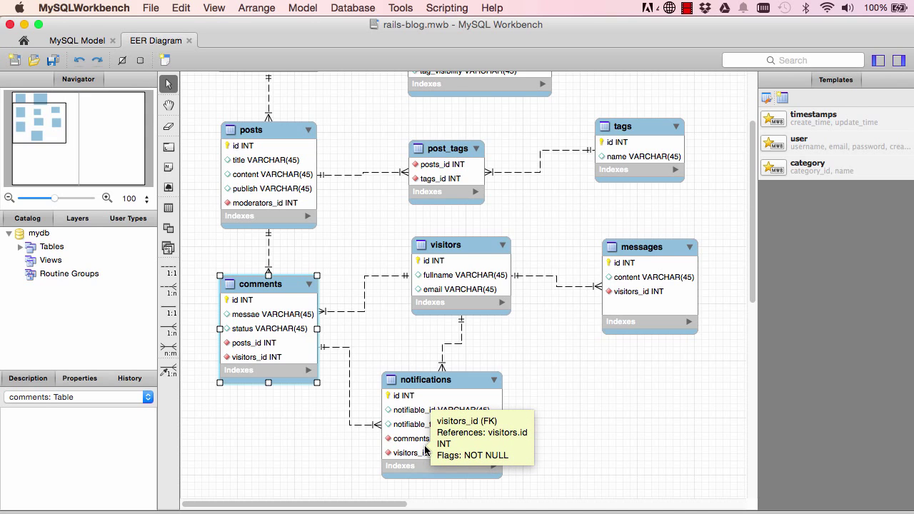
pyautogui.moveTo(439, 424)
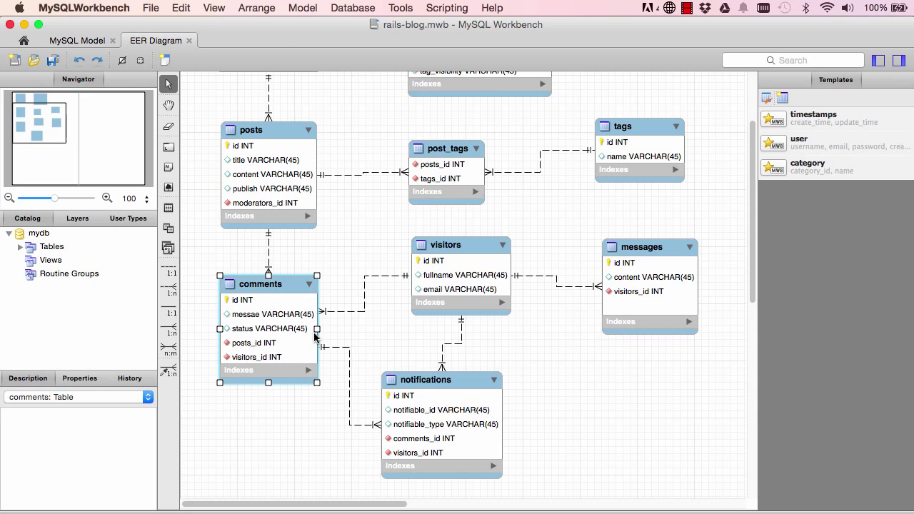
pyautogui.moveTo(411, 410)
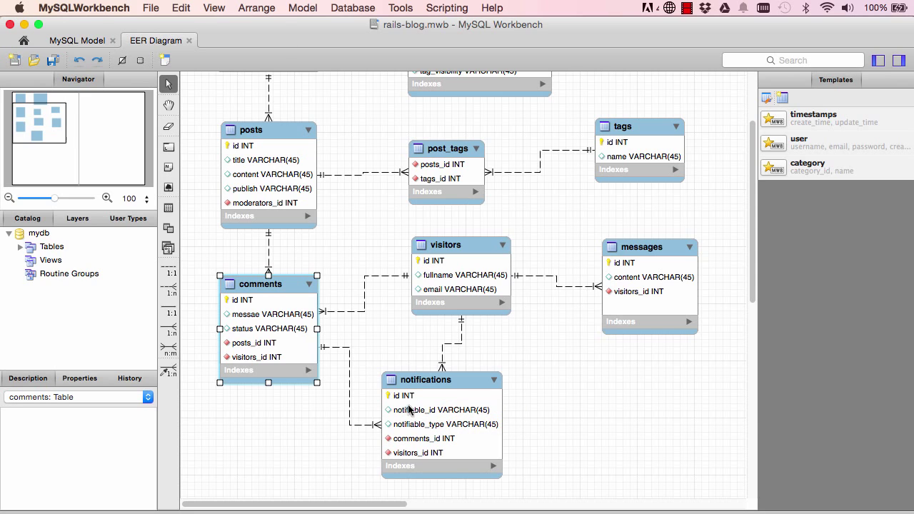
pyautogui.moveTo(421, 426)
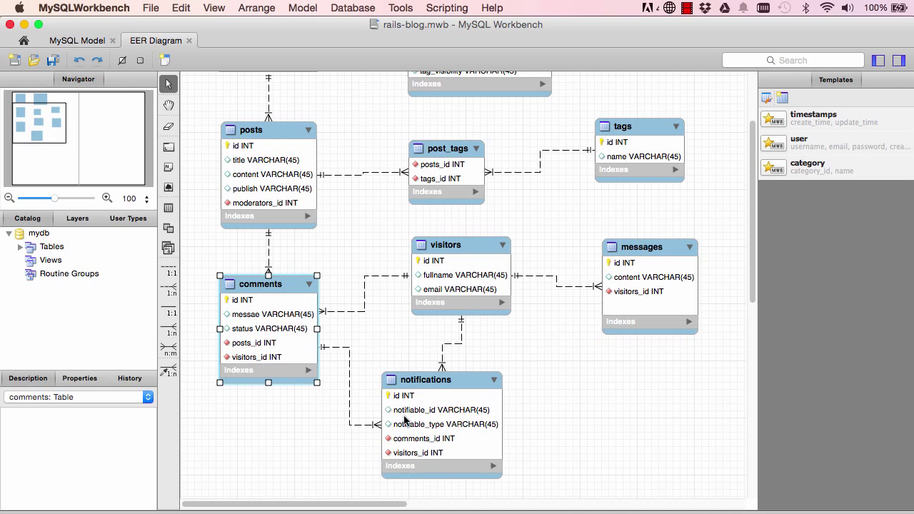
pyautogui.moveTo(413, 414)
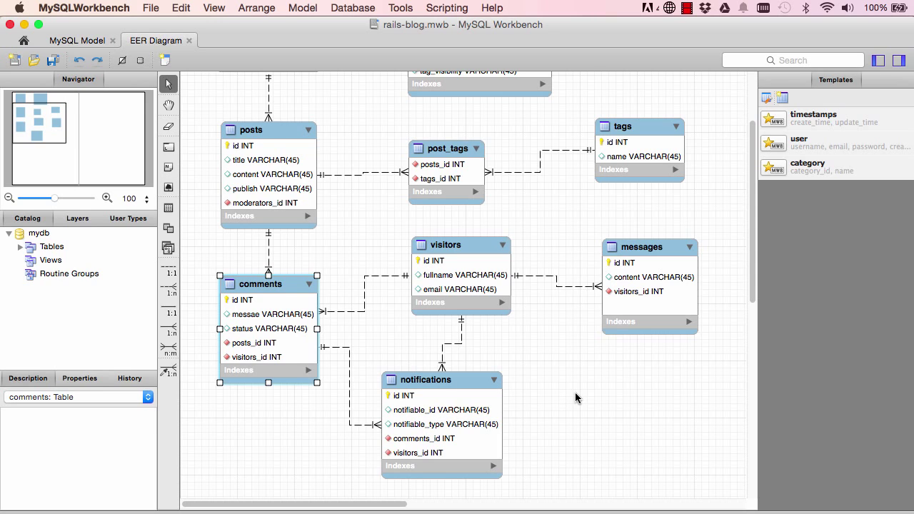
pyautogui.click(577, 398)
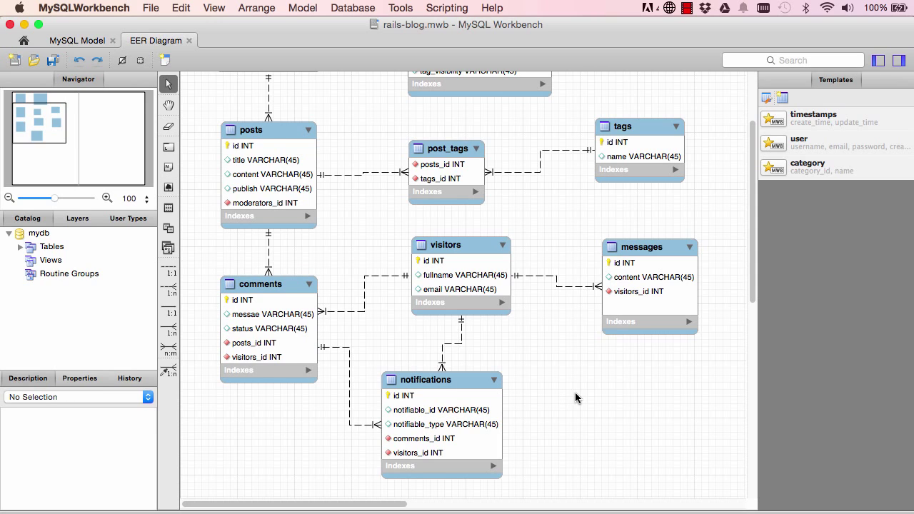
pyautogui.moveTo(192, 246)
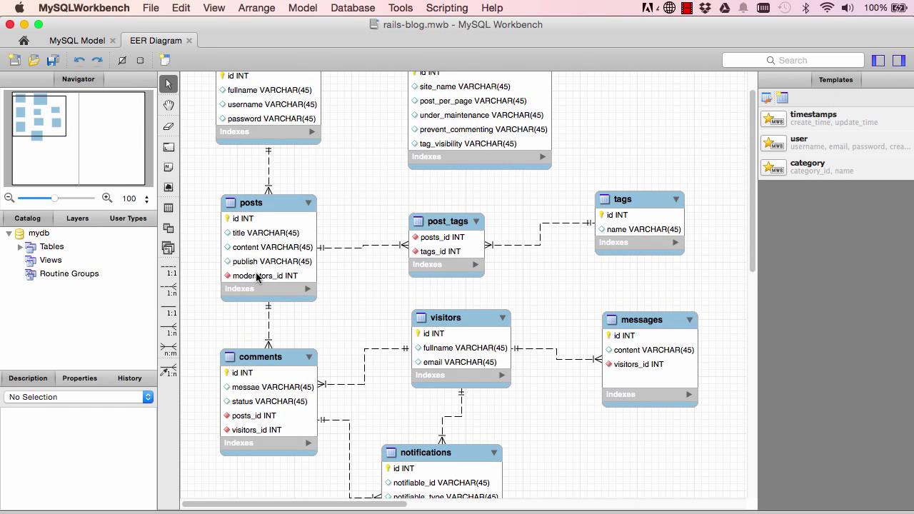
pyautogui.moveTo(257, 276)
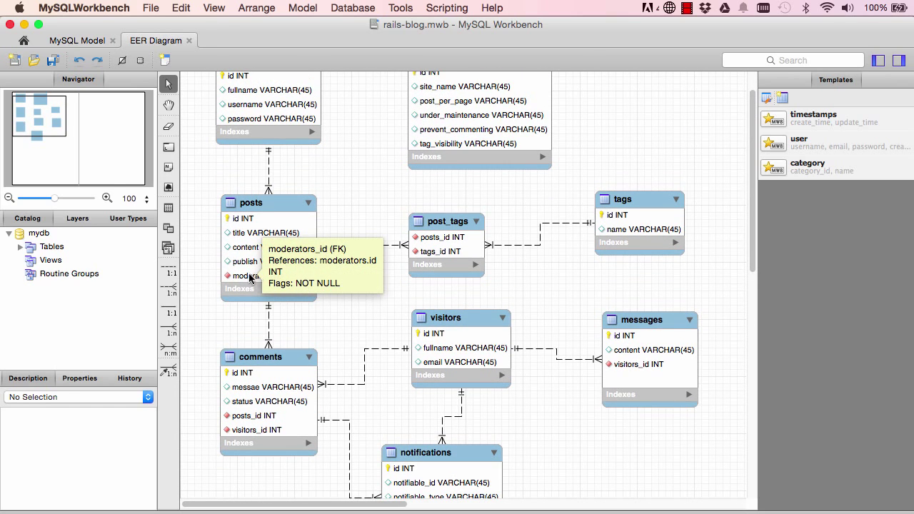
pyautogui.moveTo(205, 332)
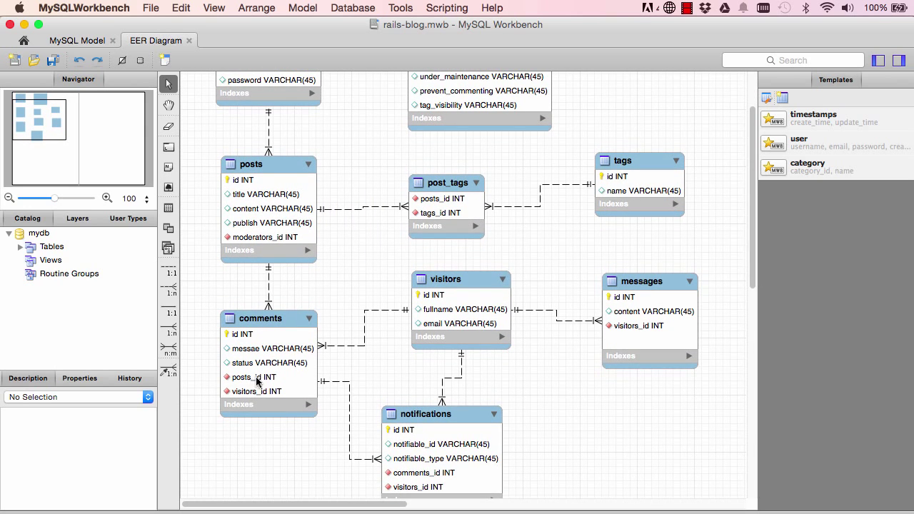
pyautogui.moveTo(255, 390)
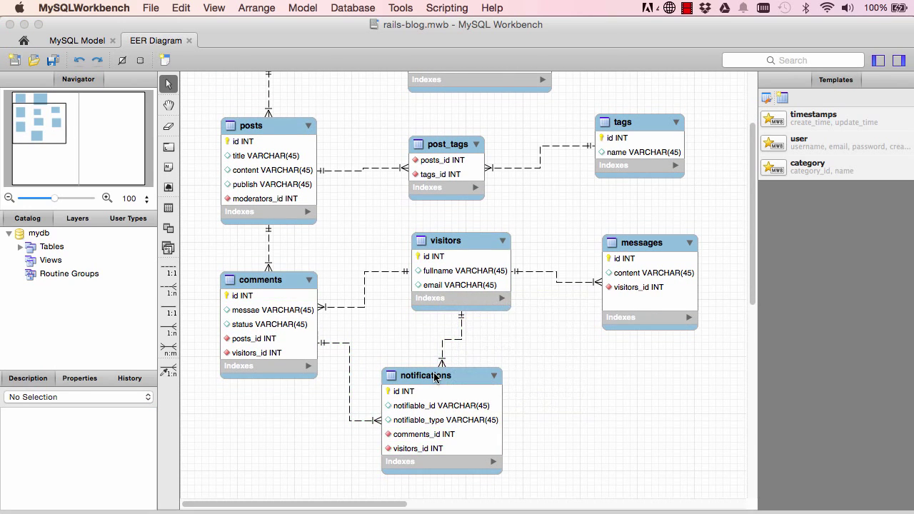
pyautogui.click(428, 375)
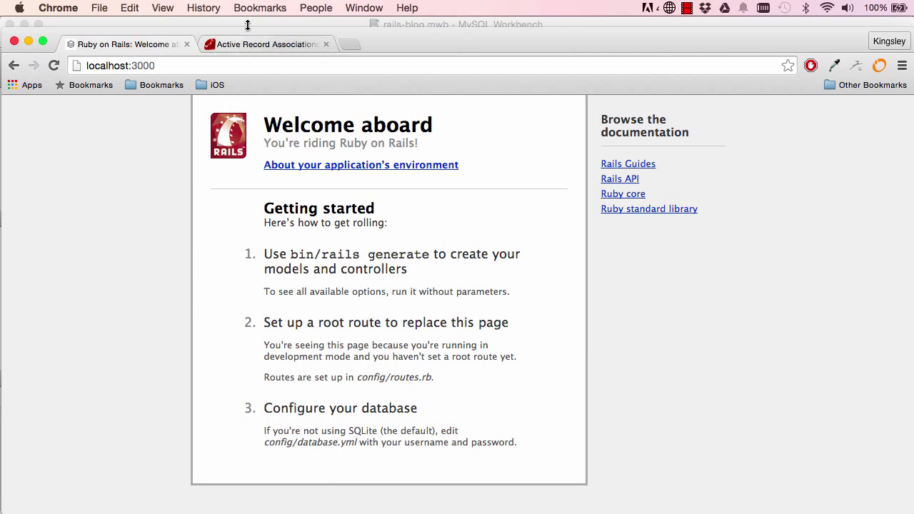
# Jump to the guide's Polymorphic Associations section and highlight its intro paragraph
pyautogui.click(264, 43)
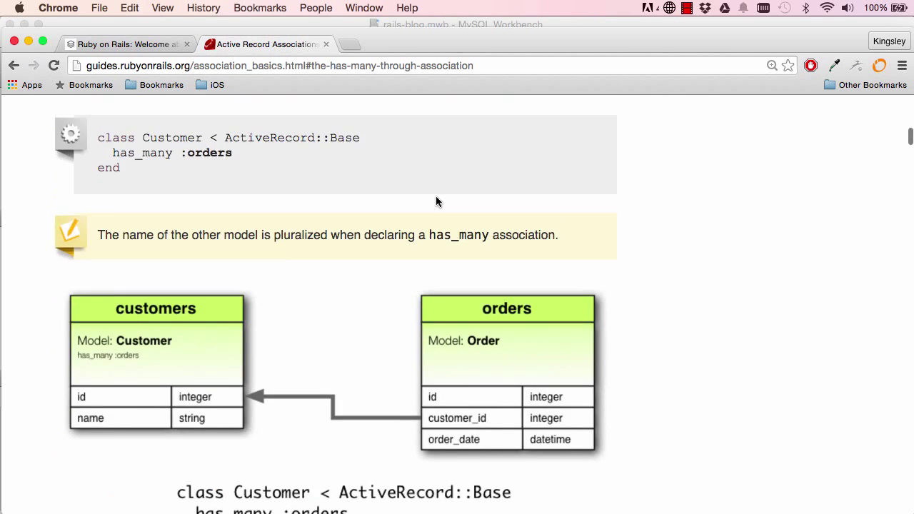
pyautogui.scroll(-3)
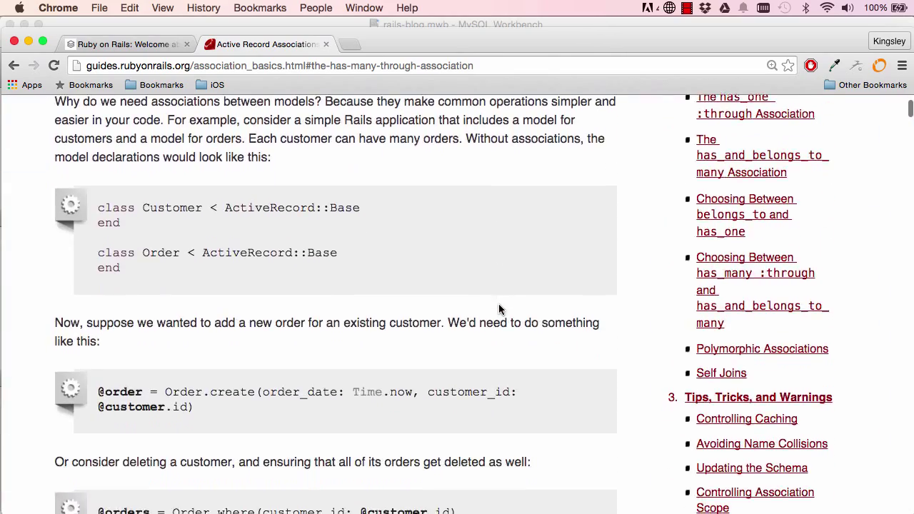
pyautogui.scroll(-3)
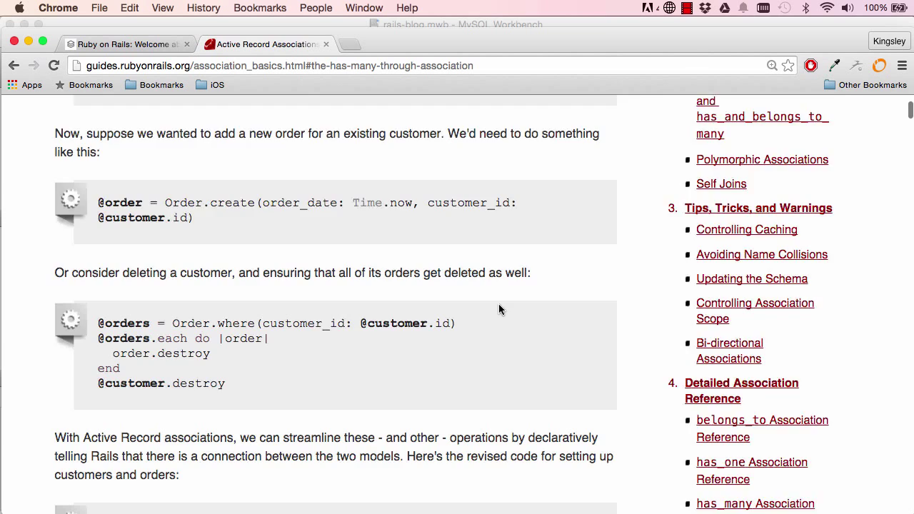
pyautogui.scroll(-3)
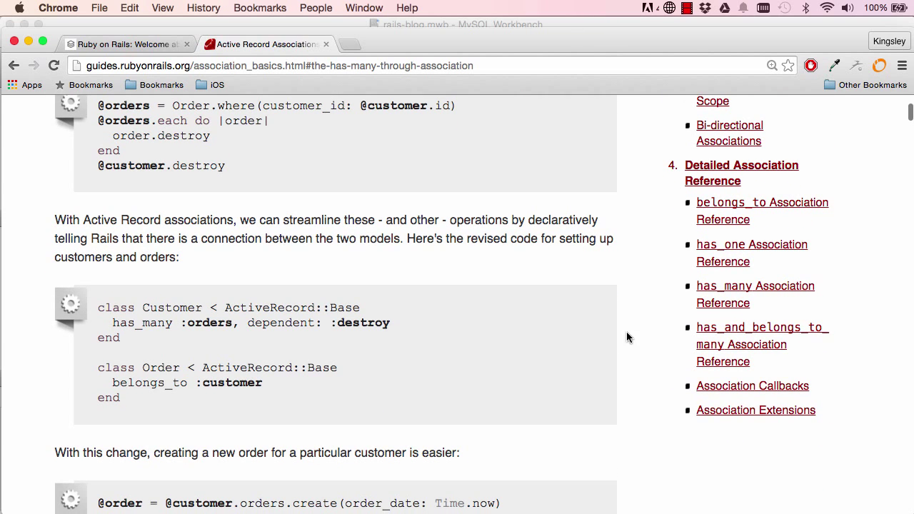
pyautogui.moveTo(657, 241)
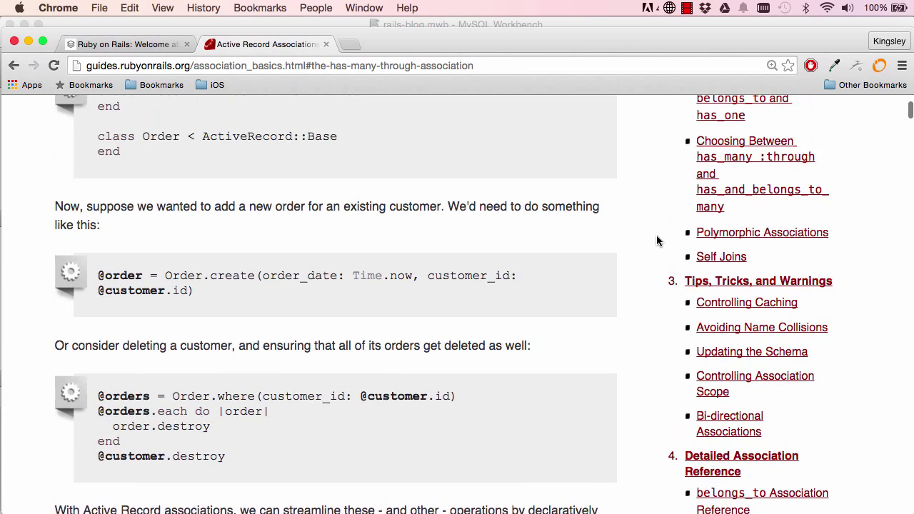
pyautogui.click(761, 232)
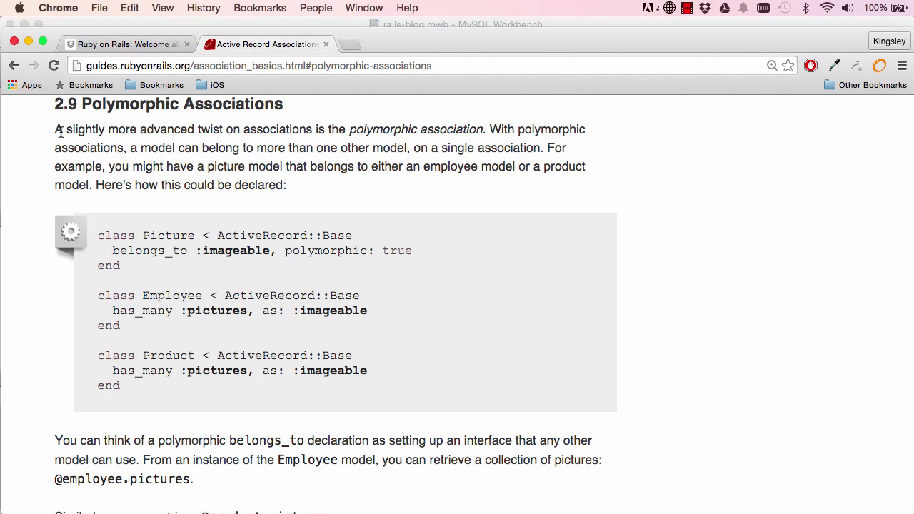
pyautogui.moveTo(55, 130); pyautogui.dragTo(199, 129)
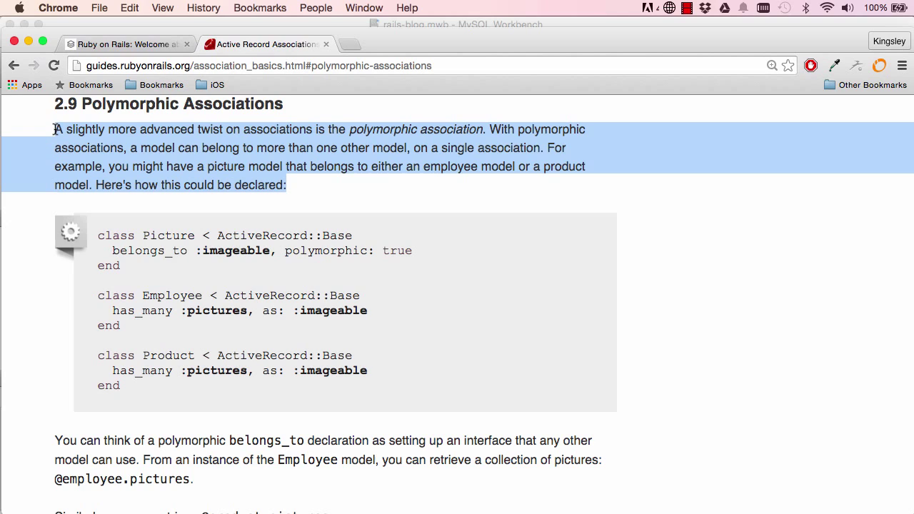
pyautogui.moveTo(234, 183)
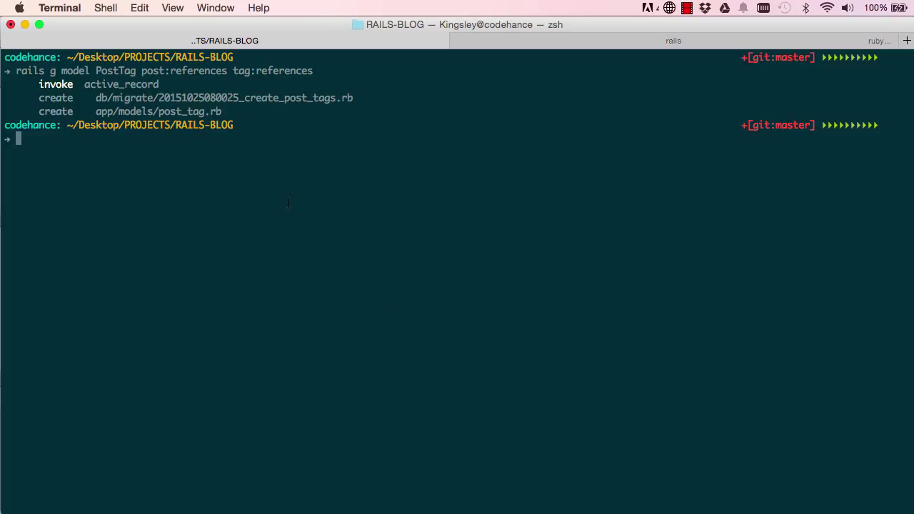
# Run 'rails g model Notification notifiable:references{polymorphic}:index'
pyautogui.write('rails g model Notif')
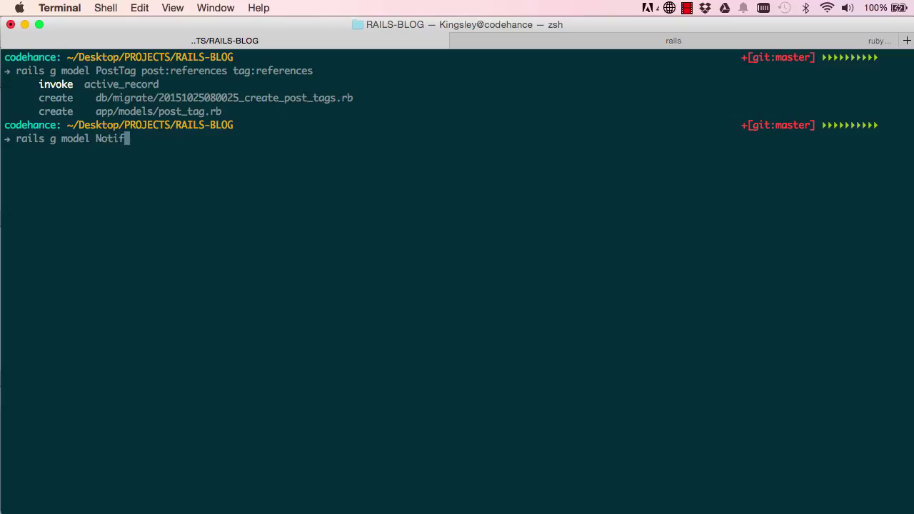
pyautogui.write('ication no')
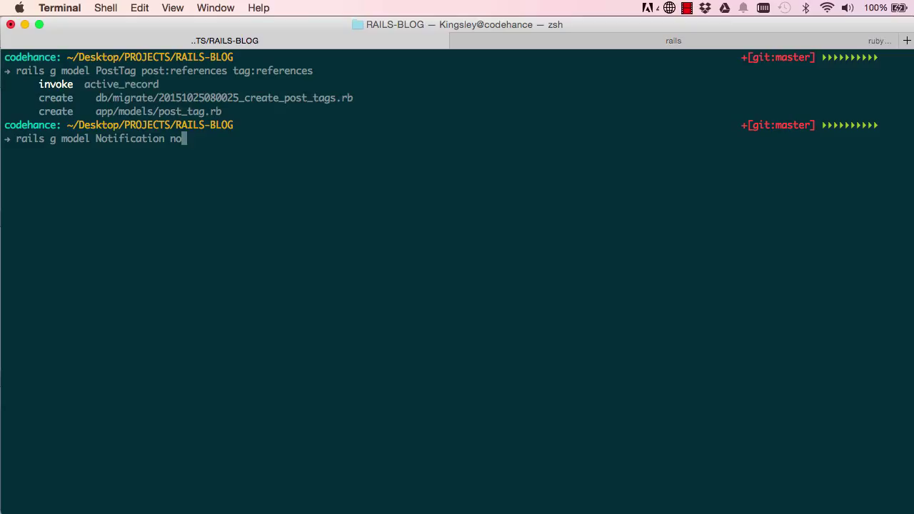
pyautogui.write('tifiable')
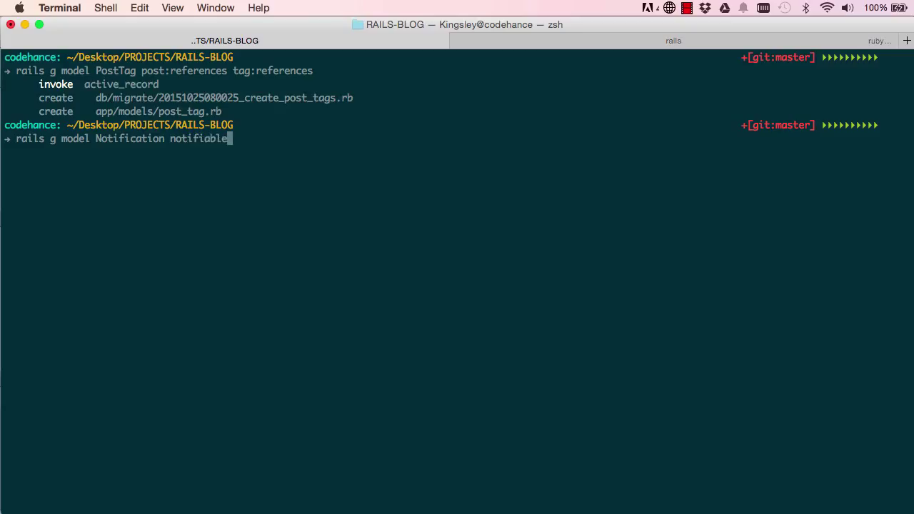
pyautogui.write(':refere')
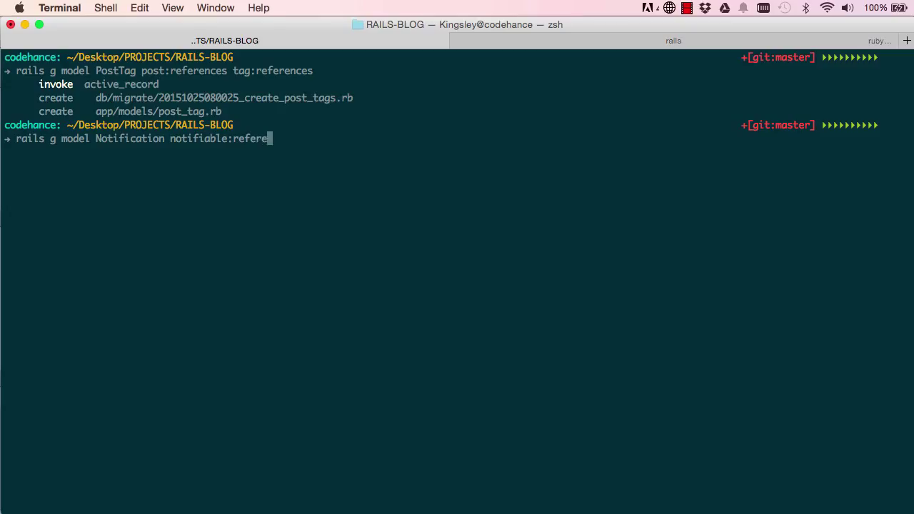
pyautogui.write('nces')
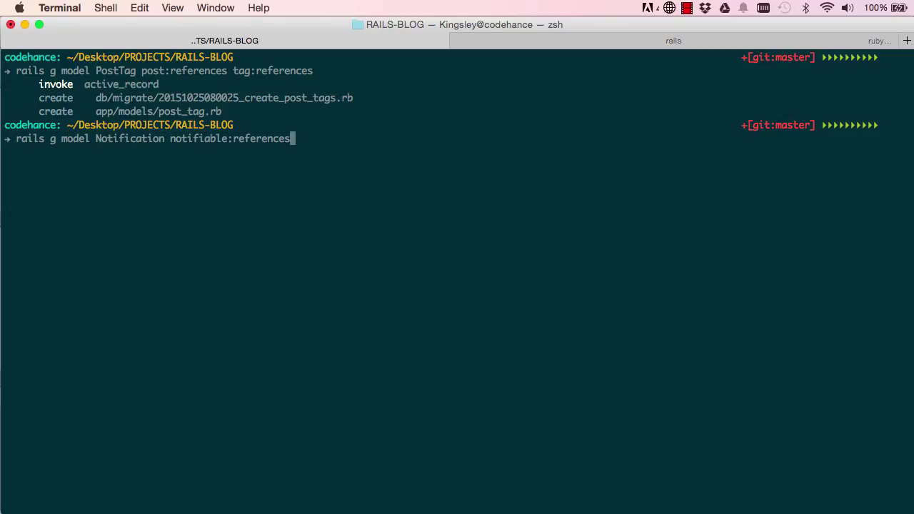
pyautogui.write('{poli')
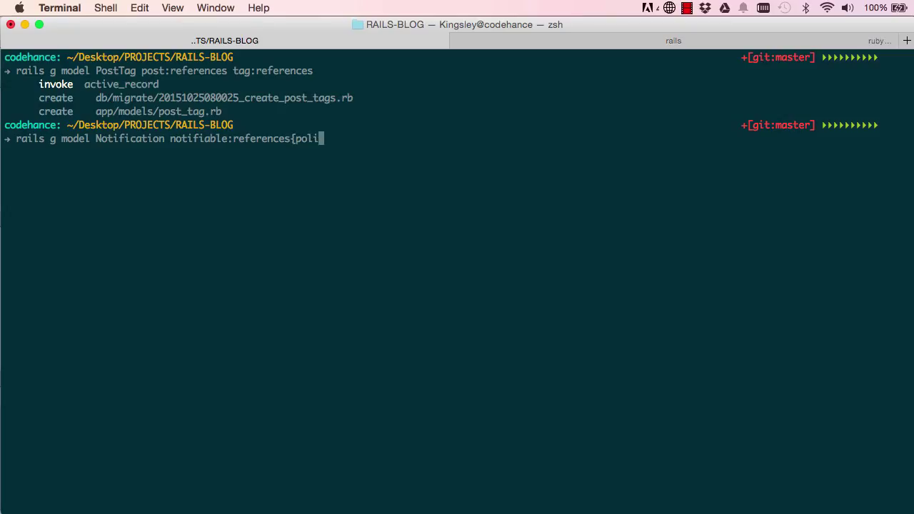
pyautogui.write('morphi')
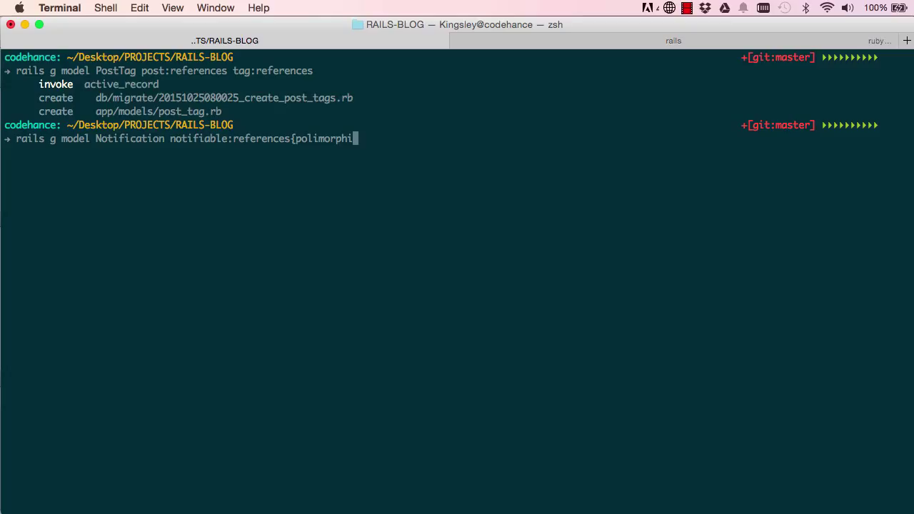
pyautogui.write('c')
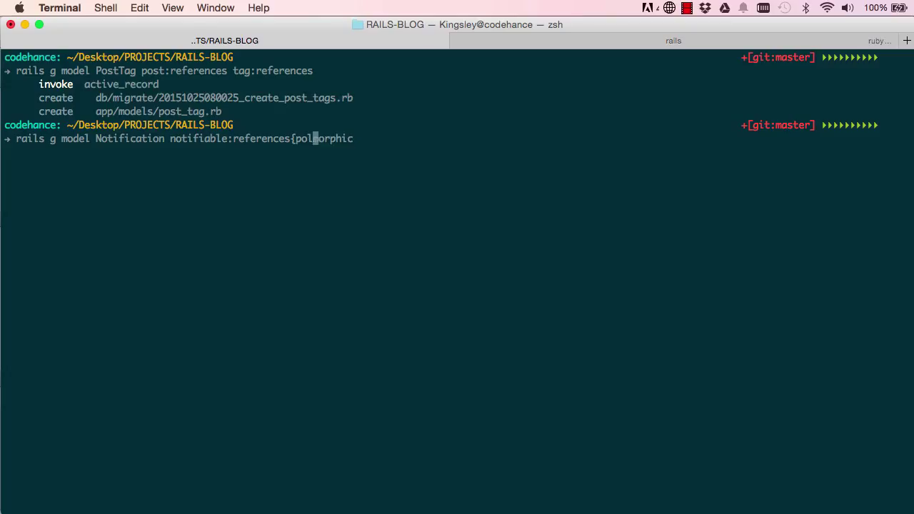
pyautogui.write('ymorphic')
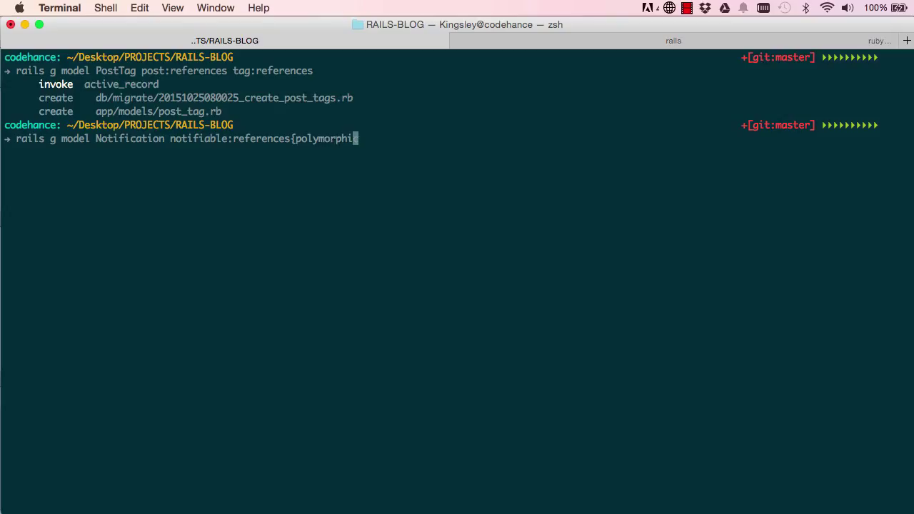
pyautogui.write('c')
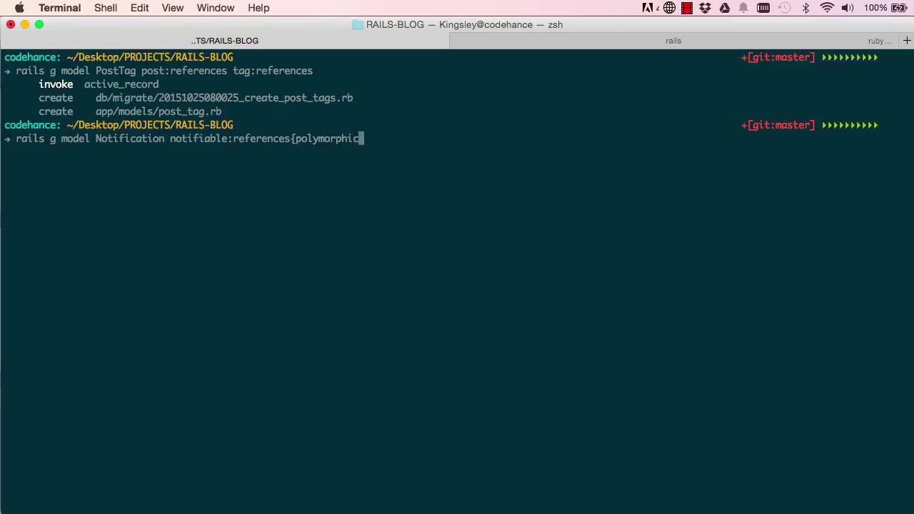
pyautogui.write('}:')
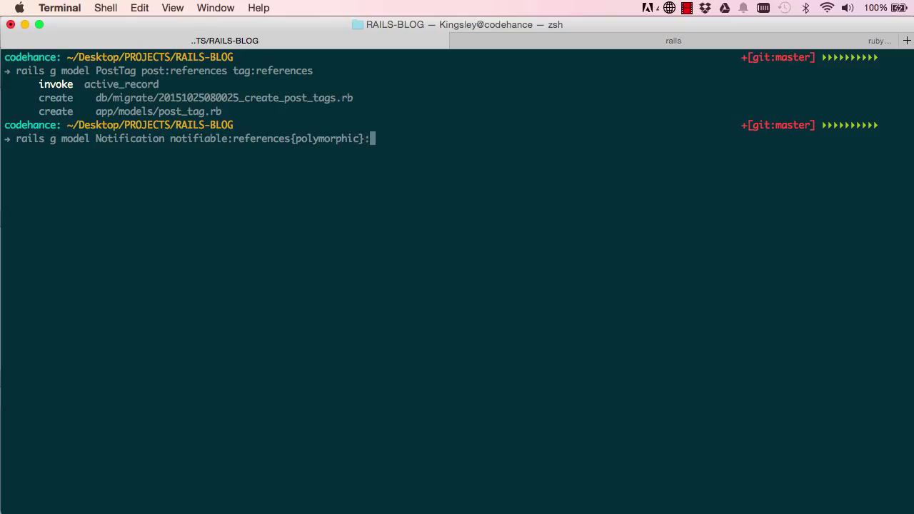
pyautogui.write('index')
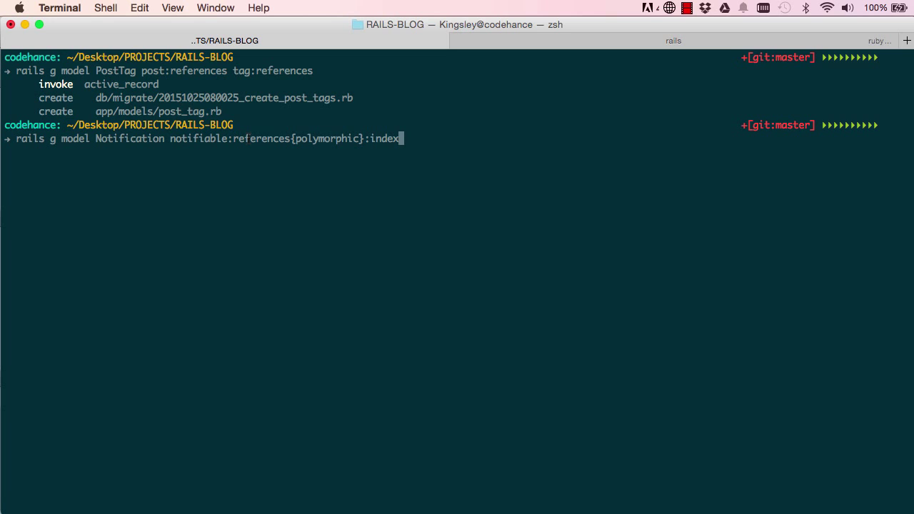
pyautogui.press('enter')
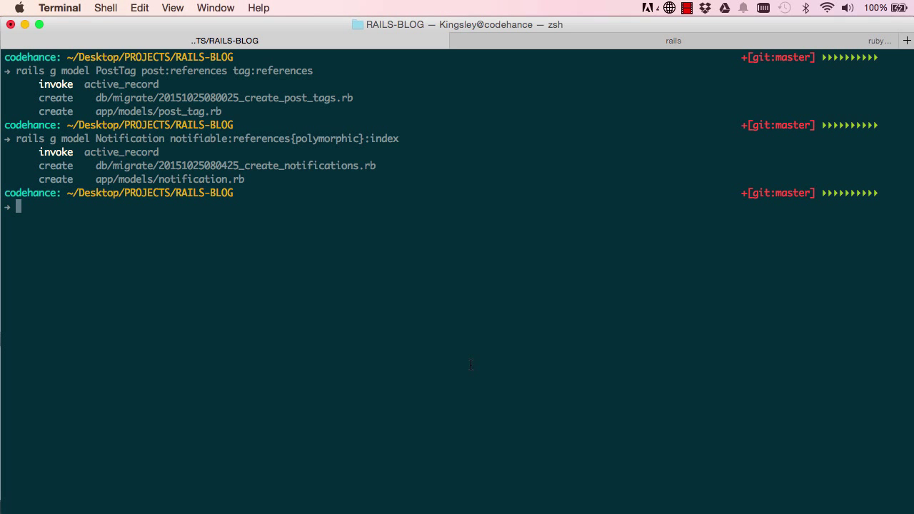
# Run 'rake db:migrate' to create post_tags and notifications, then clear the screen
pyautogui.write('rake db:migrate')
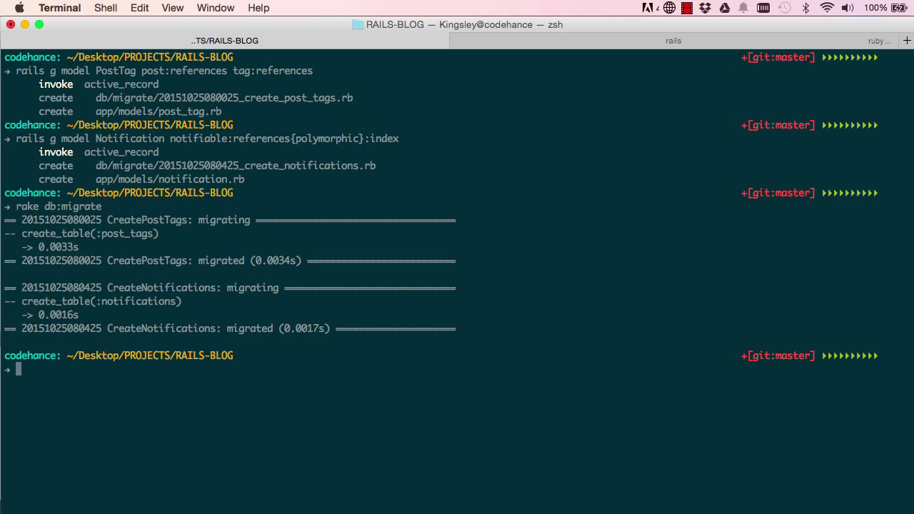
pyautogui.write('clear')
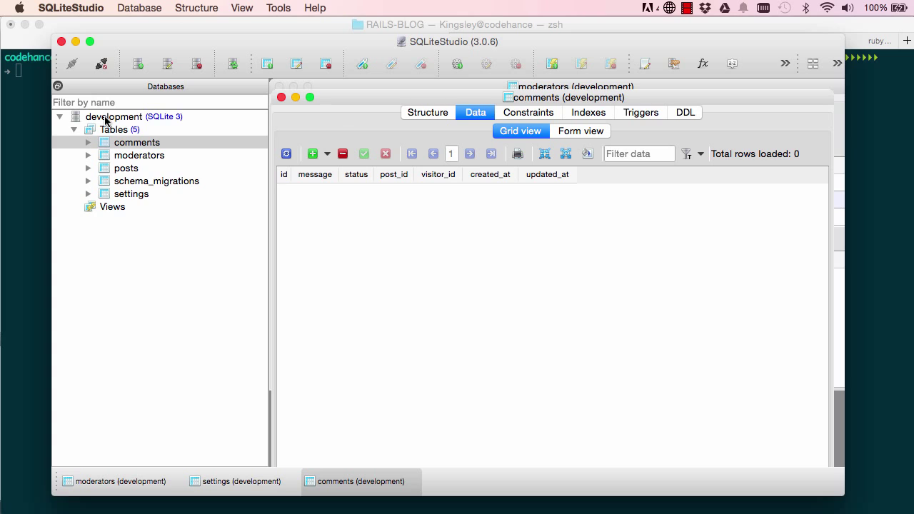
# Refresh the development database's schemas and open the notifications table structure (id, notifiable_id, notifiable_type)
pyautogui.rightClick(112, 116)
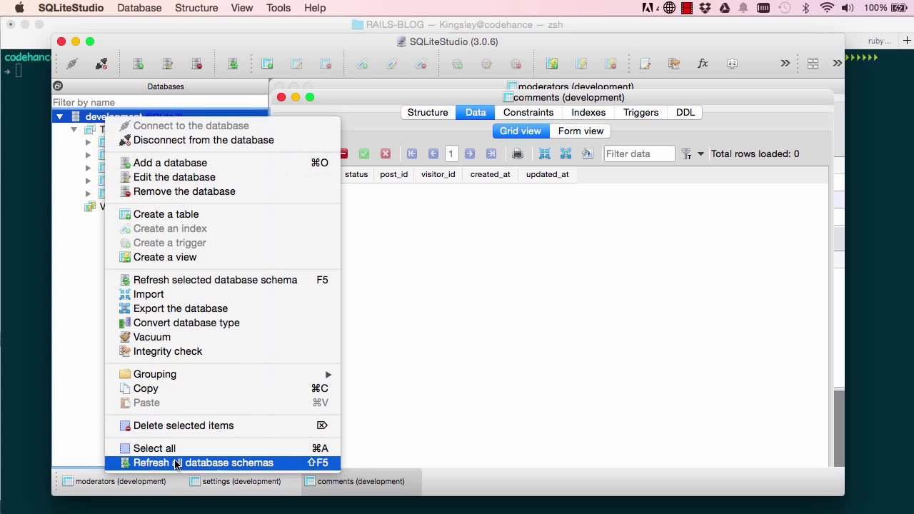
pyautogui.click(203, 462)
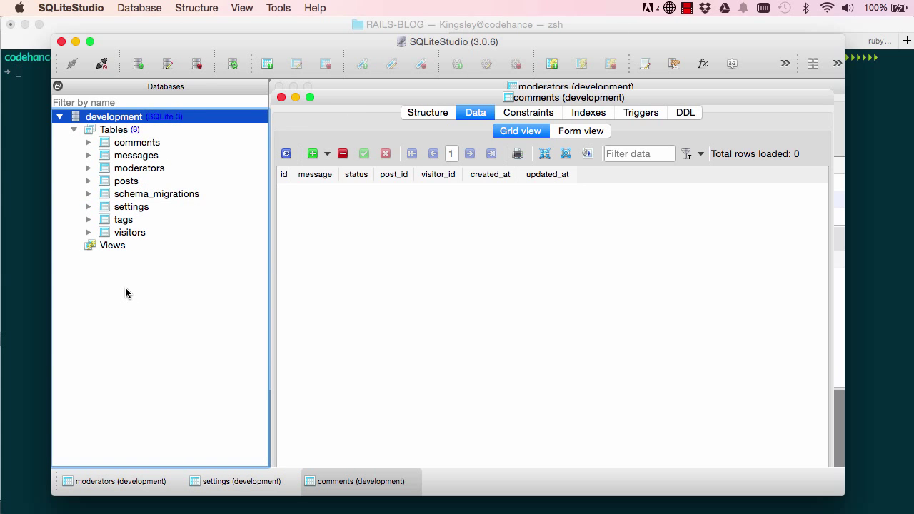
pyautogui.moveTo(116, 233)
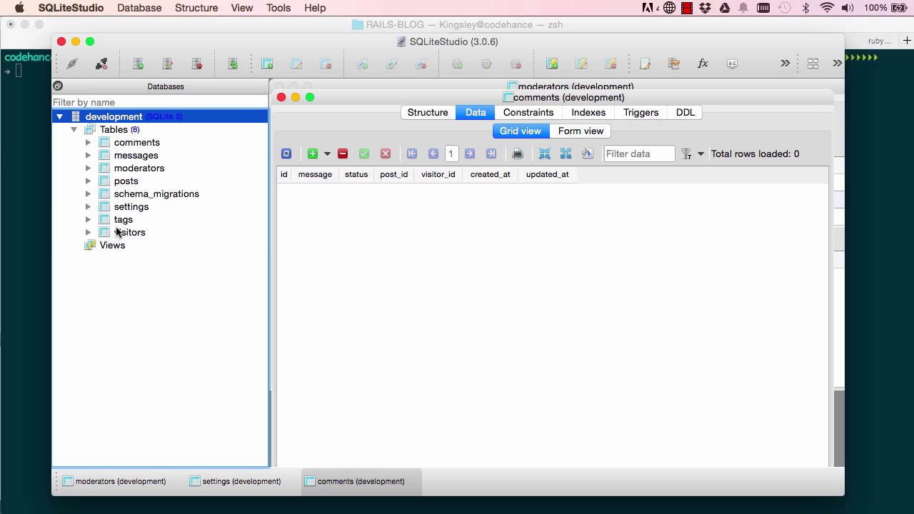
pyautogui.moveTo(135, 207)
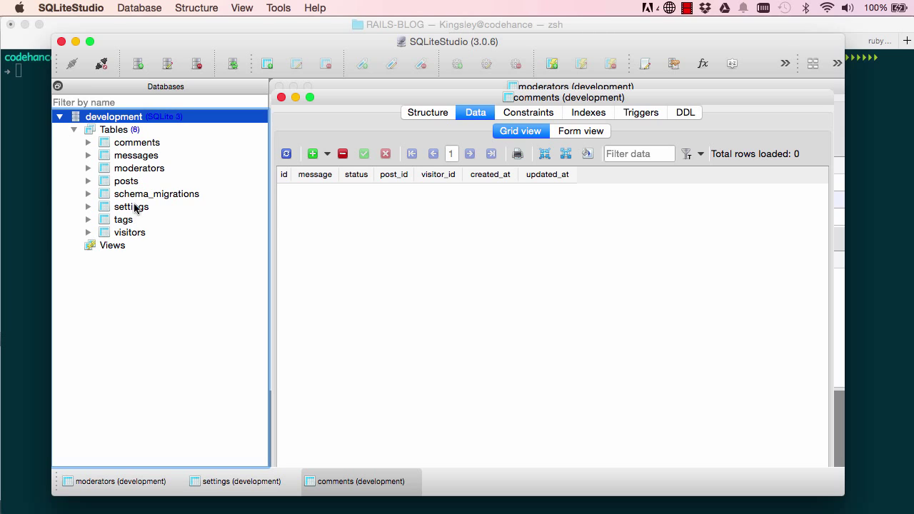
pyautogui.moveTo(143, 164)
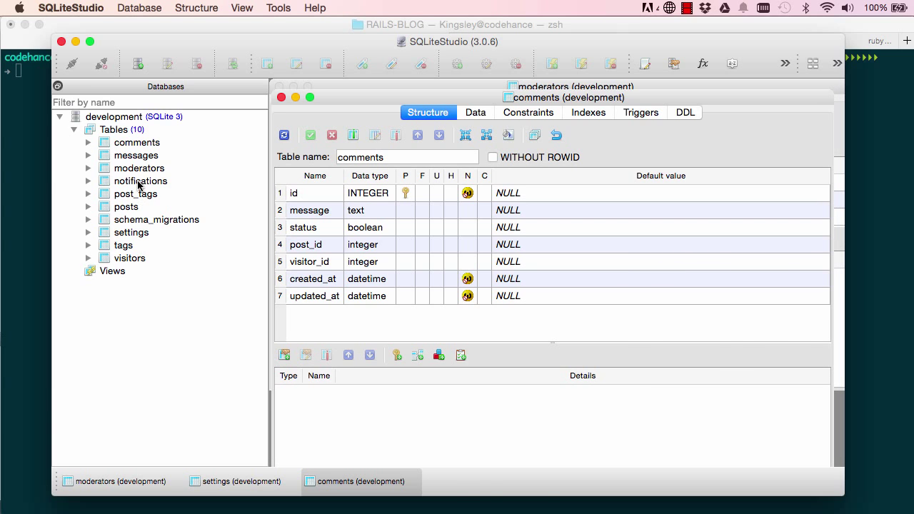
pyautogui.doubleClick(139, 181)
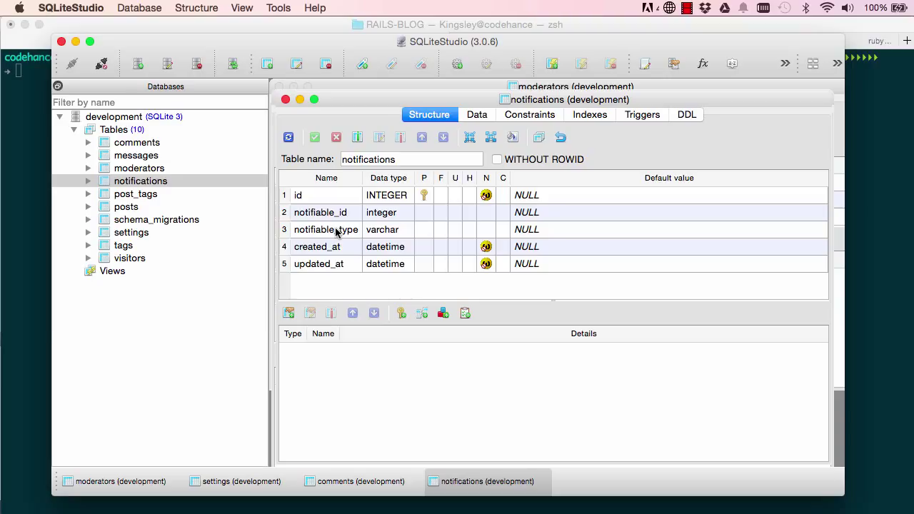
pyautogui.moveTo(311, 212)
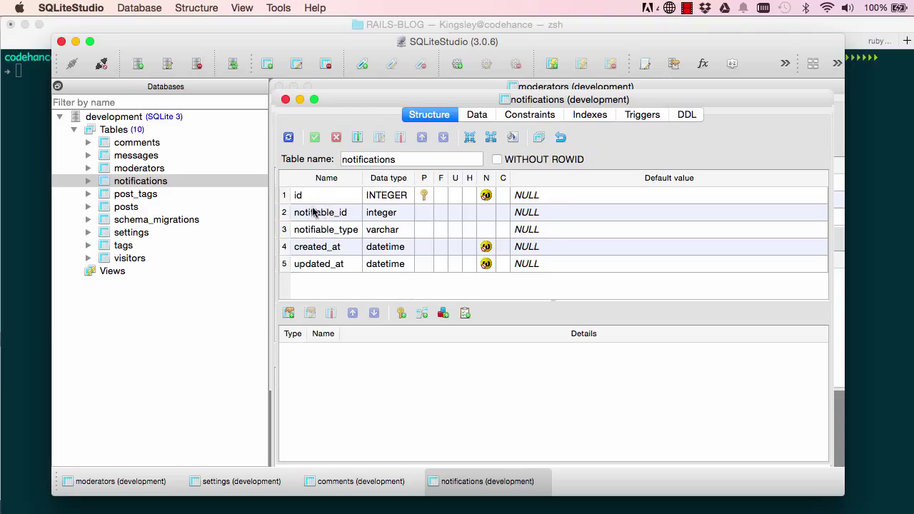
pyautogui.moveTo(376, 474)
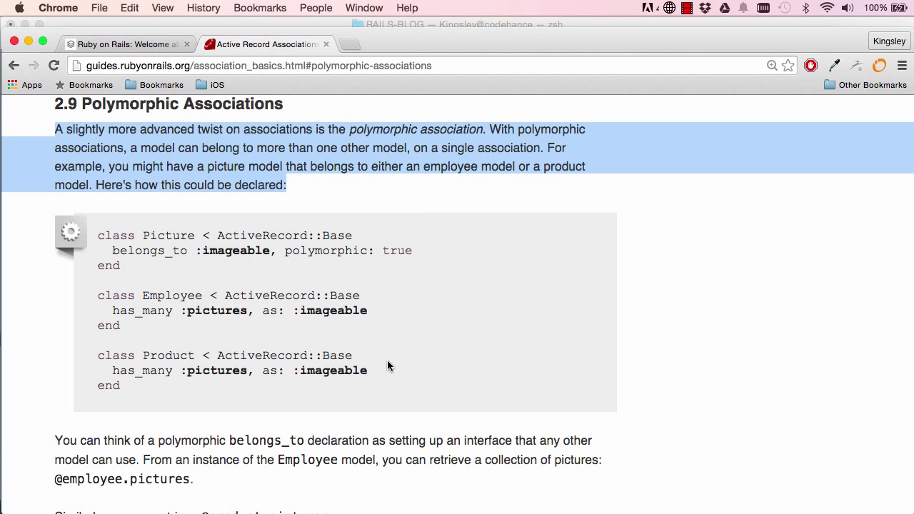
# Scroll the Rails Guides page down to the pictures, employees and products diagram
pyautogui.scroll(-3)
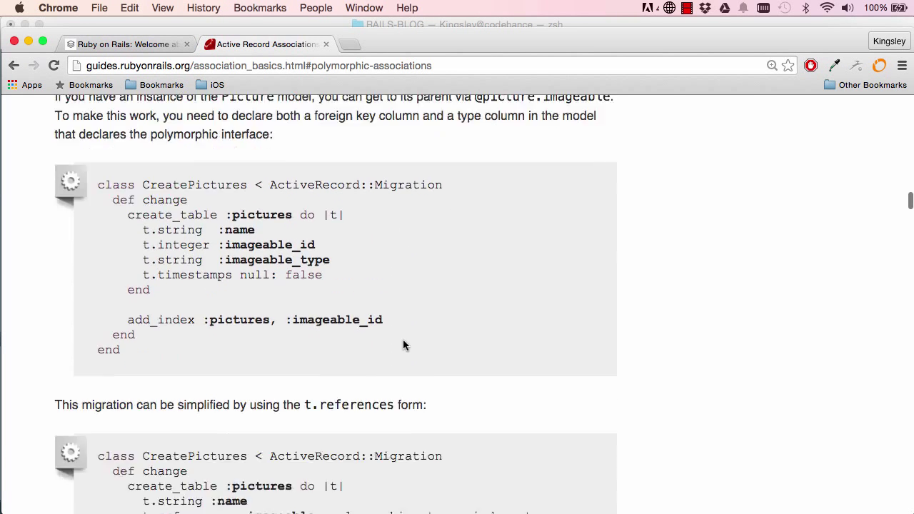
pyautogui.scroll(-3)
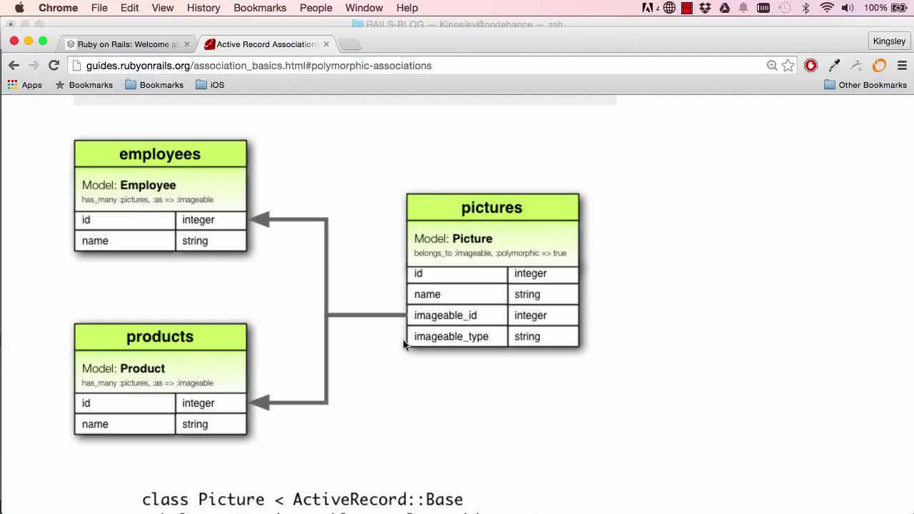
pyautogui.moveTo(164, 214)
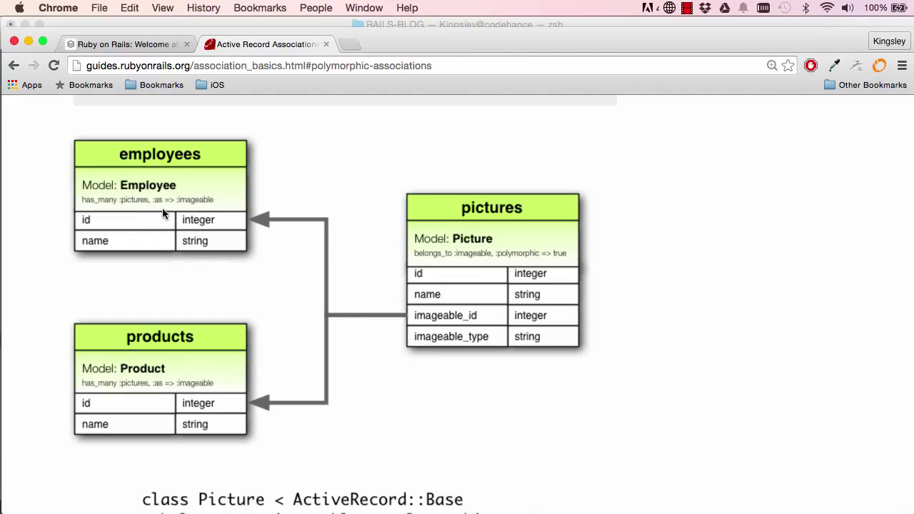
pyautogui.moveTo(147, 364)
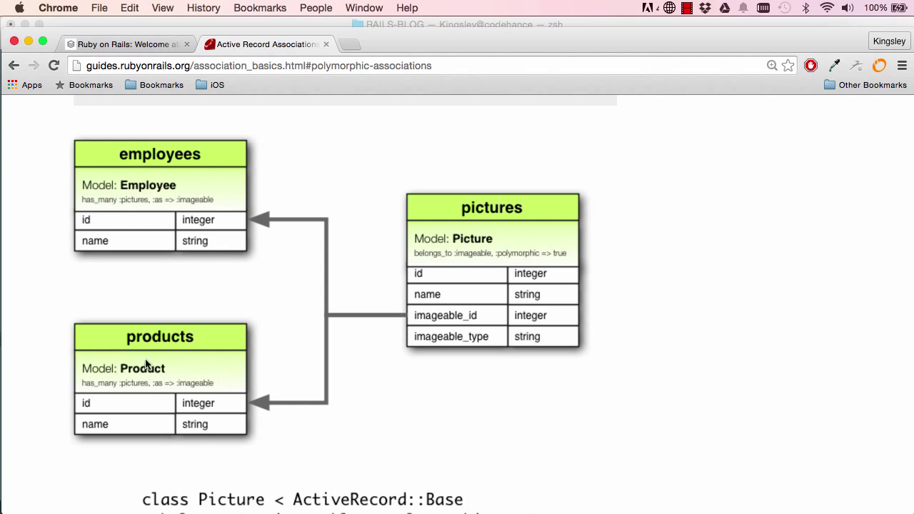
pyautogui.moveTo(161, 381)
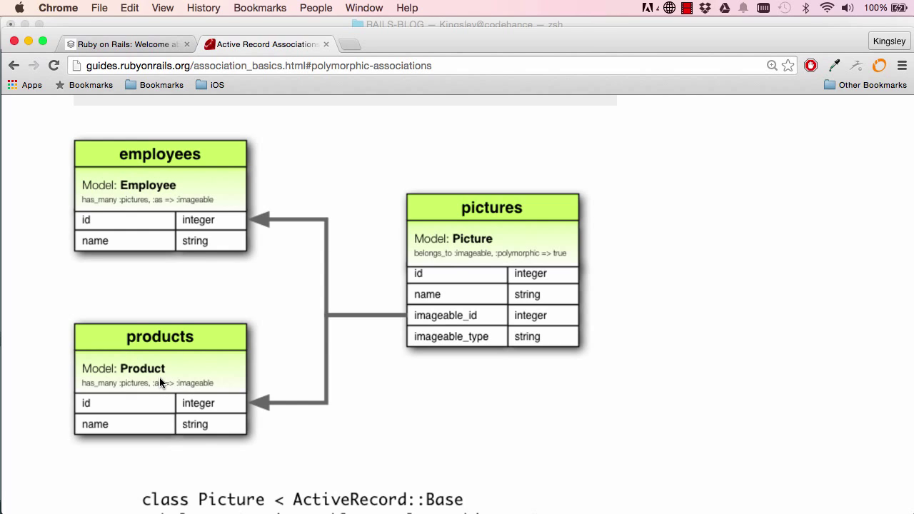
pyautogui.moveTo(445, 277)
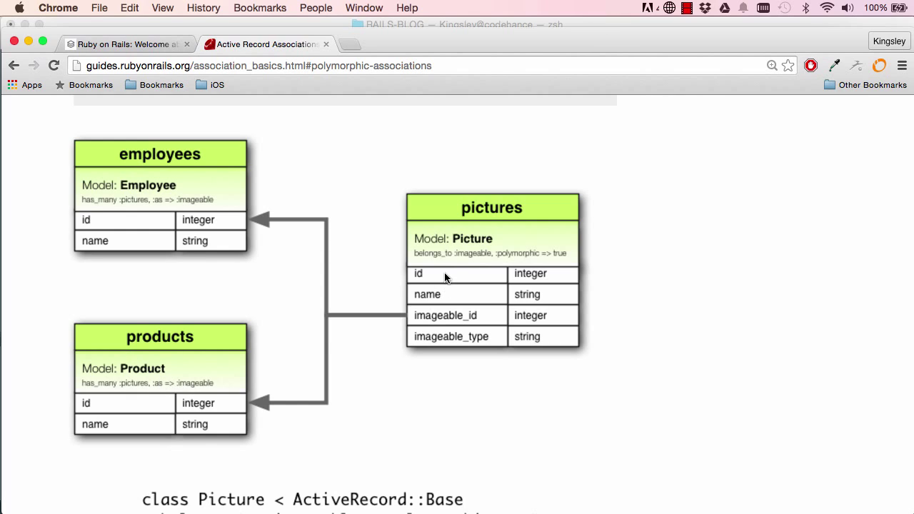
pyautogui.moveTo(448, 290)
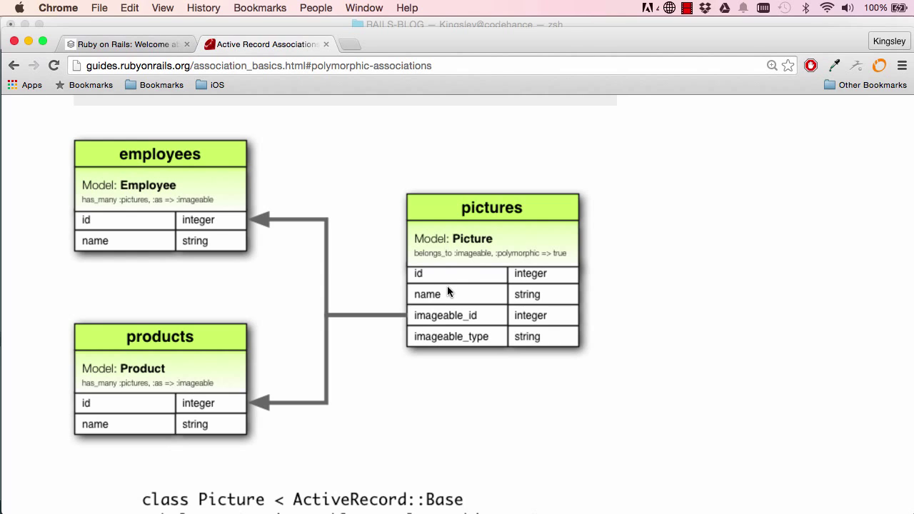
pyautogui.moveTo(449, 317)
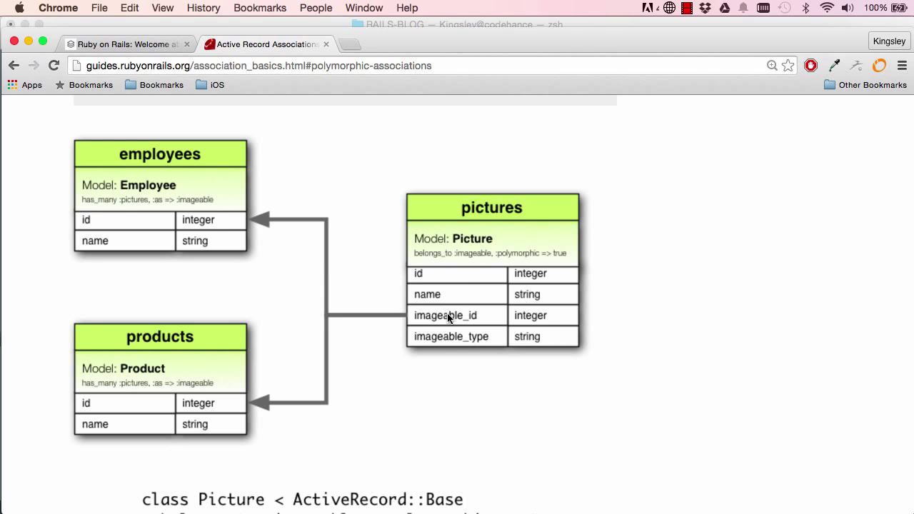
pyautogui.moveTo(158, 155)
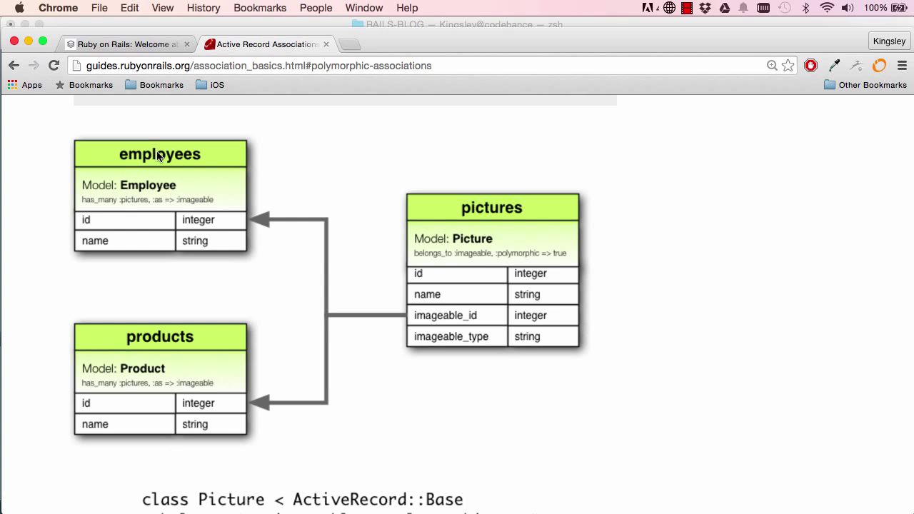
pyautogui.moveTo(456, 354)
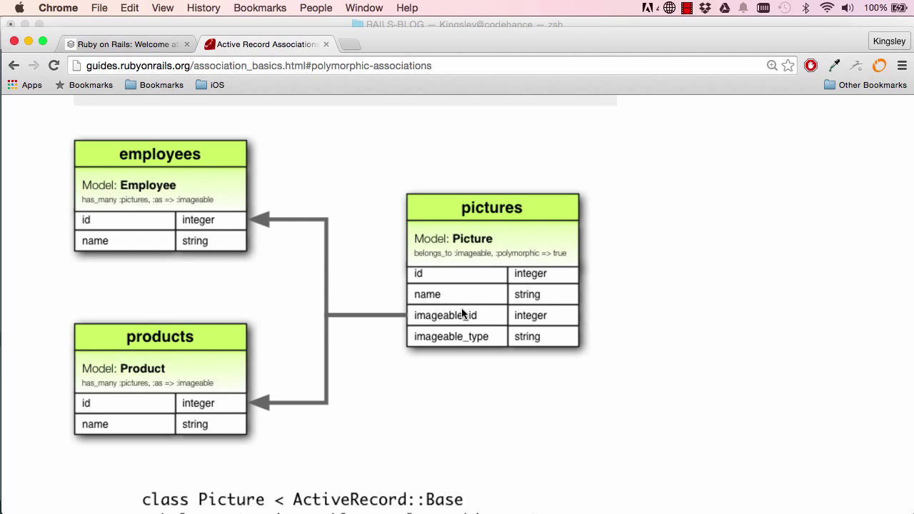
pyautogui.moveTo(442, 309)
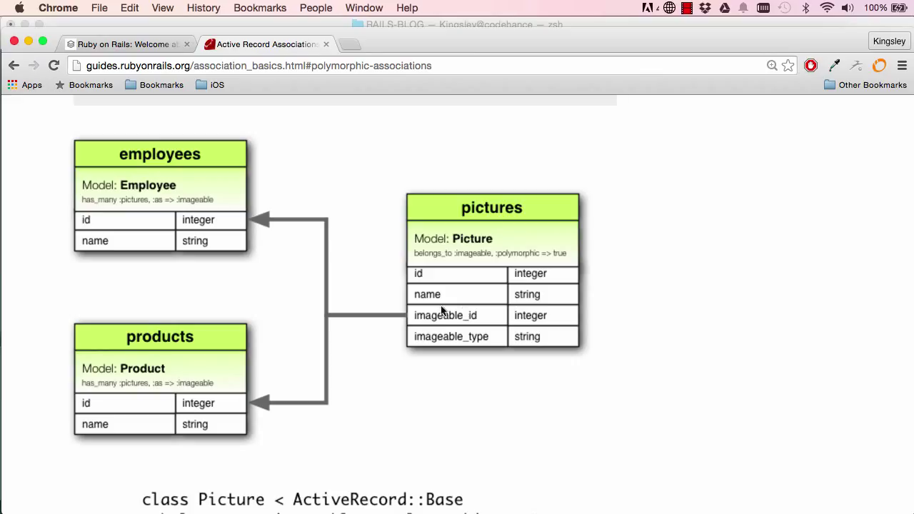
pyautogui.moveTo(403, 326)
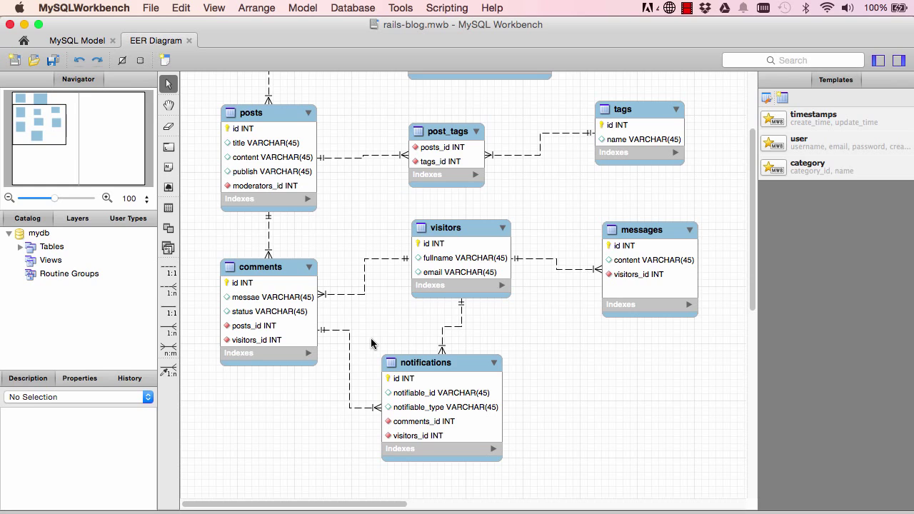
pyautogui.moveTo(458, 241)
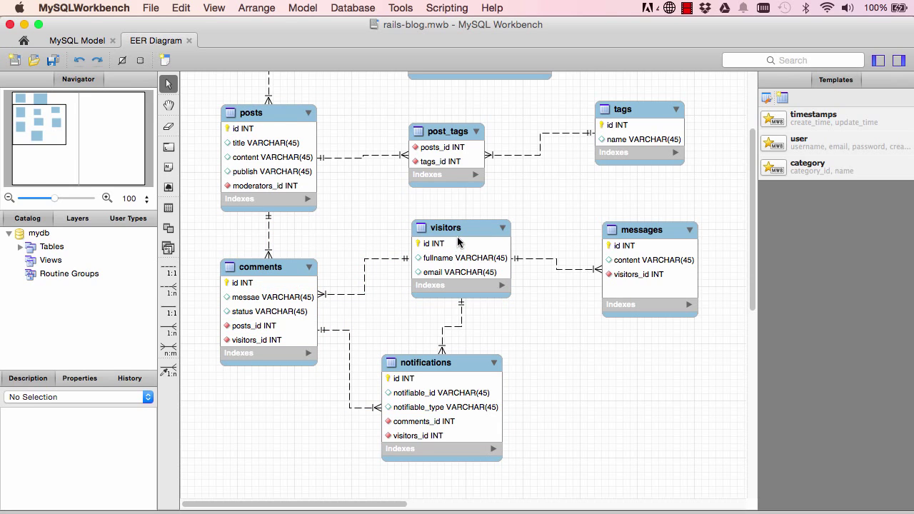
pyautogui.moveTo(511, 400)
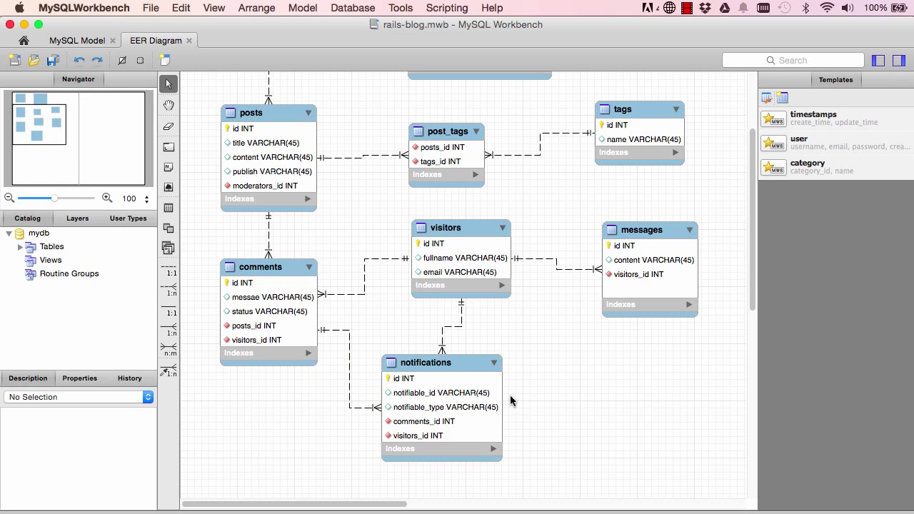